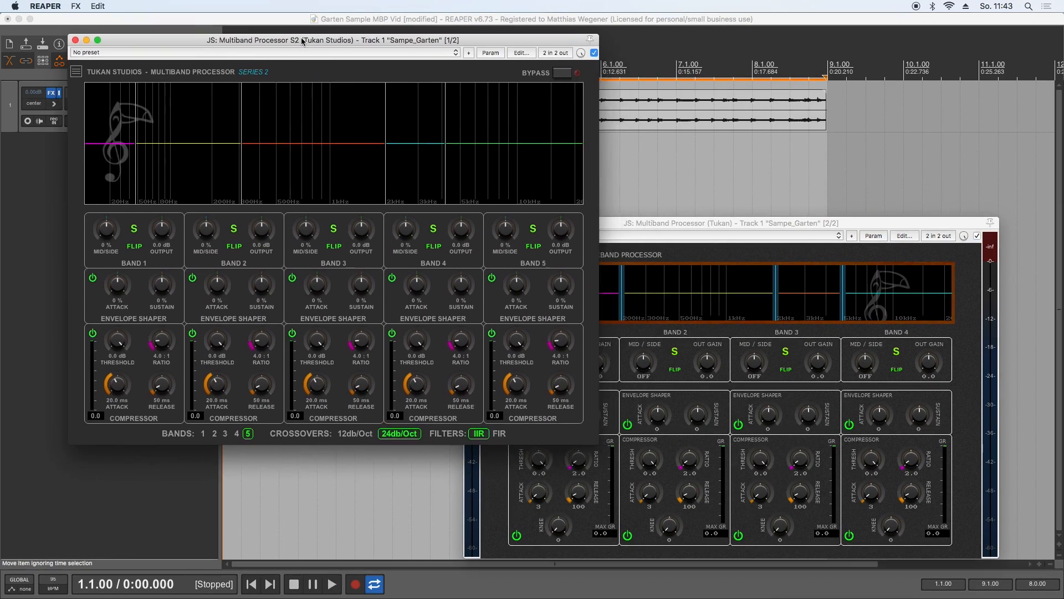
Move the Multiband Processor S2 window toward the top-left, clear of the original processor
{"action": "left_click_drag", "start_coordinate": [326, 40], "coordinate": [271, 35]}
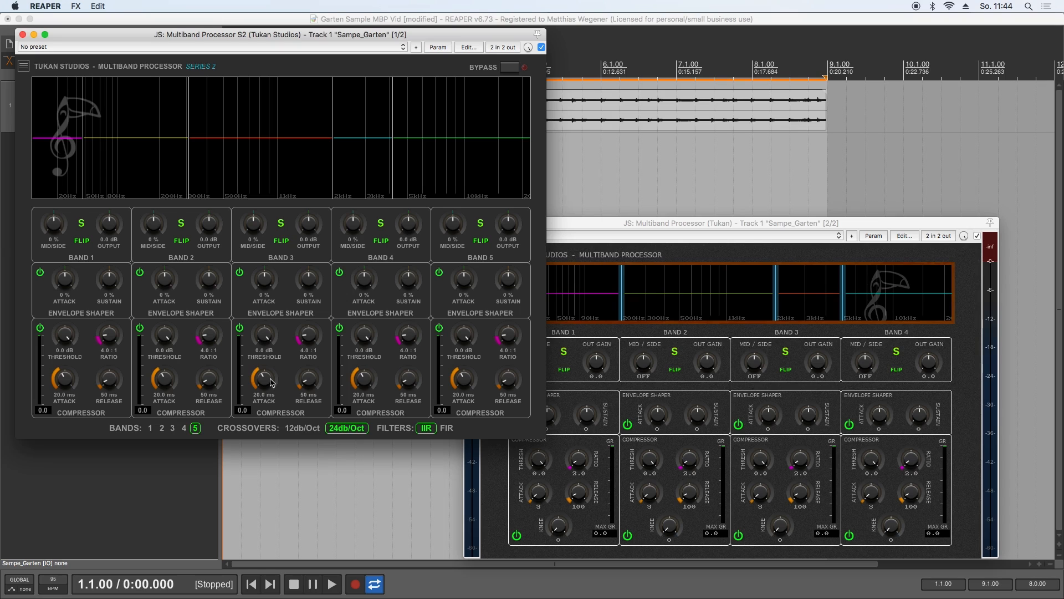
{"action": "left_click", "coordinate": [25, 66]}
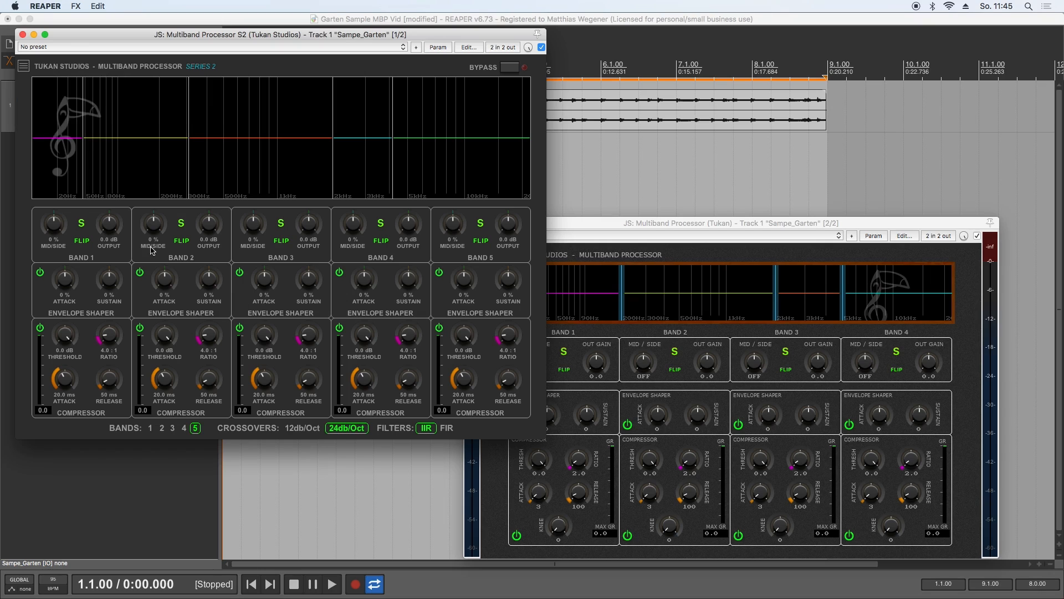
{"action": "mouse_move", "coordinate": [399, 265]}
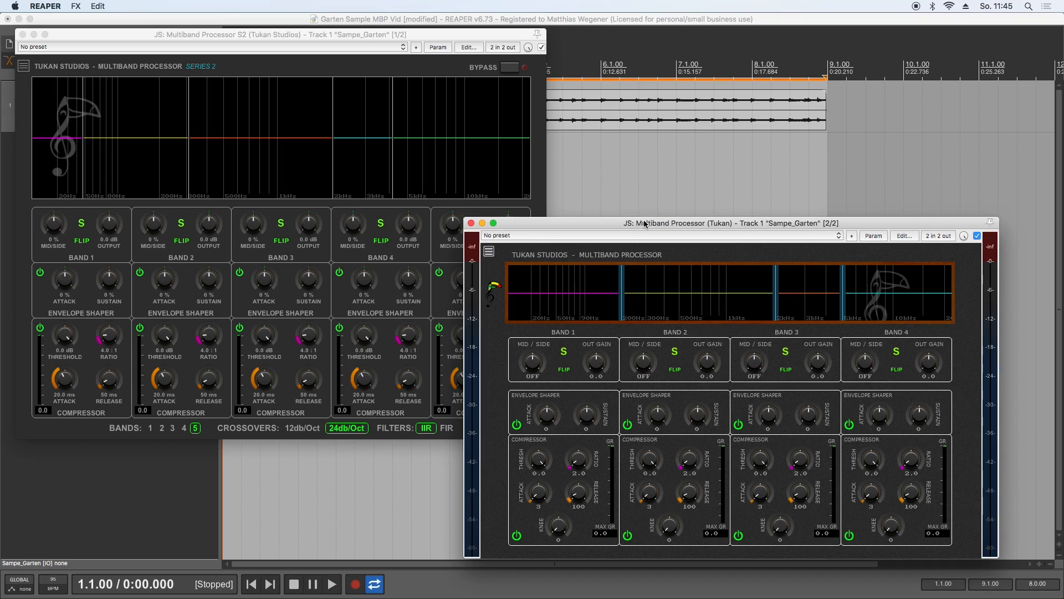
{"action": "mouse_move", "coordinate": [618, 278]}
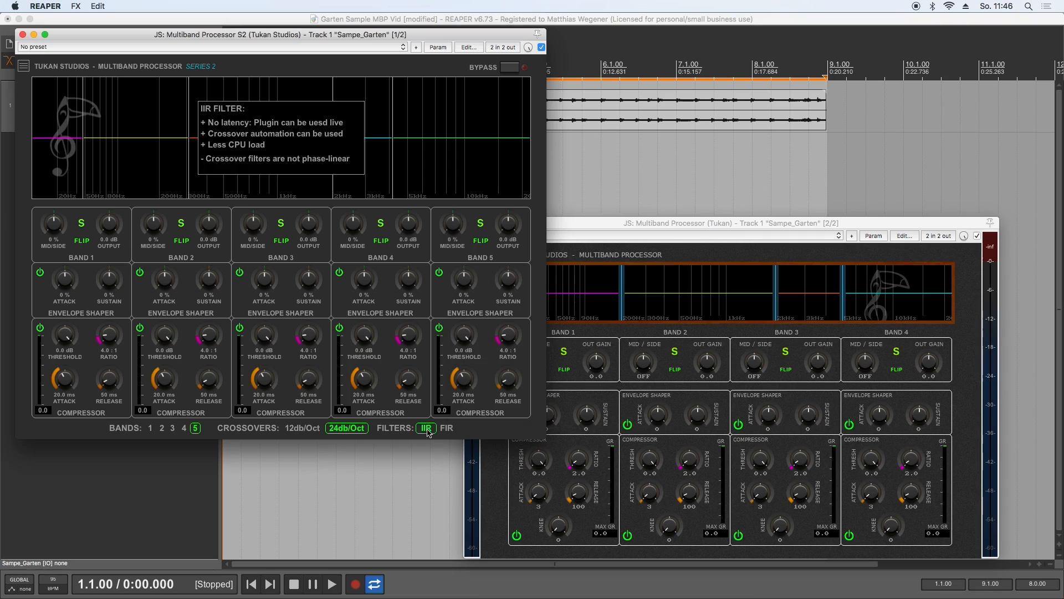
Compare the IIR option, then set the S2 crossover filters to phase-linear FIR
{"action": "left_click", "coordinate": [445, 427]}
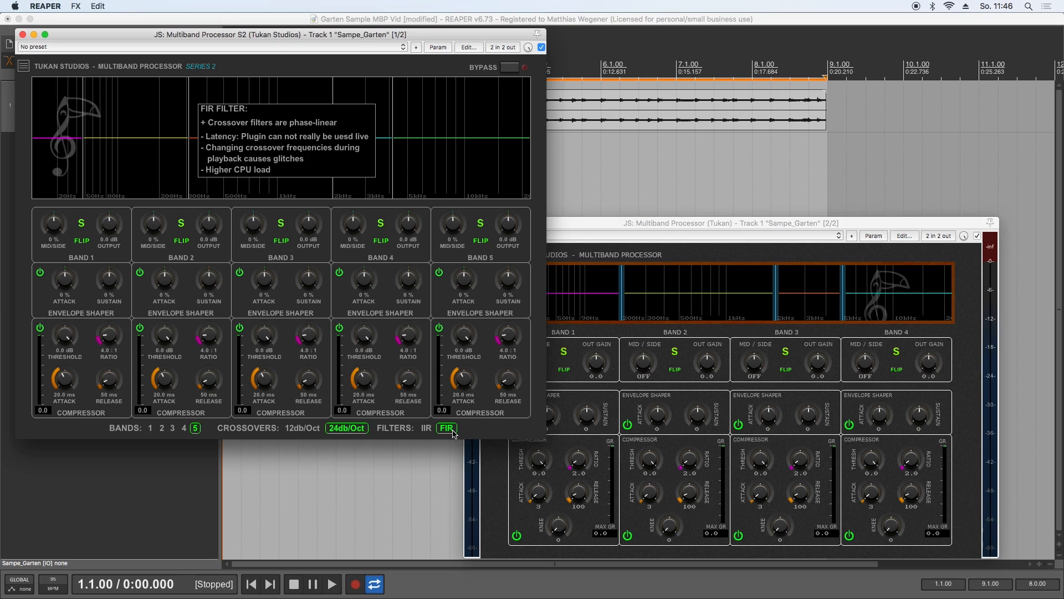
{"action": "left_click", "coordinate": [172, 427]}
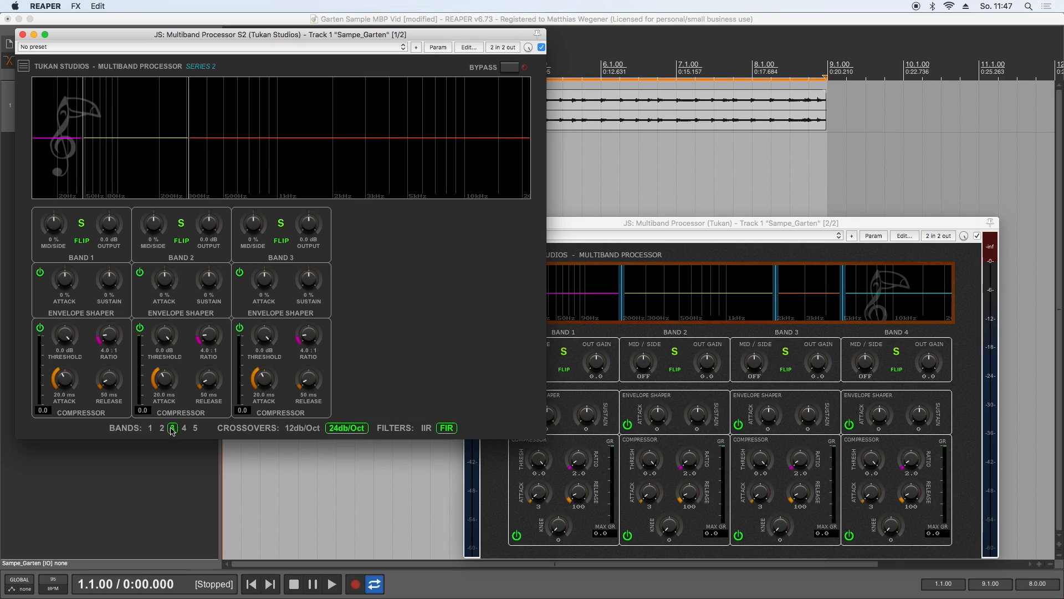
Try 3-band and 4-band splits in the S2 BANDS selector before returning to five bands
{"action": "left_click", "coordinate": [184, 428]}
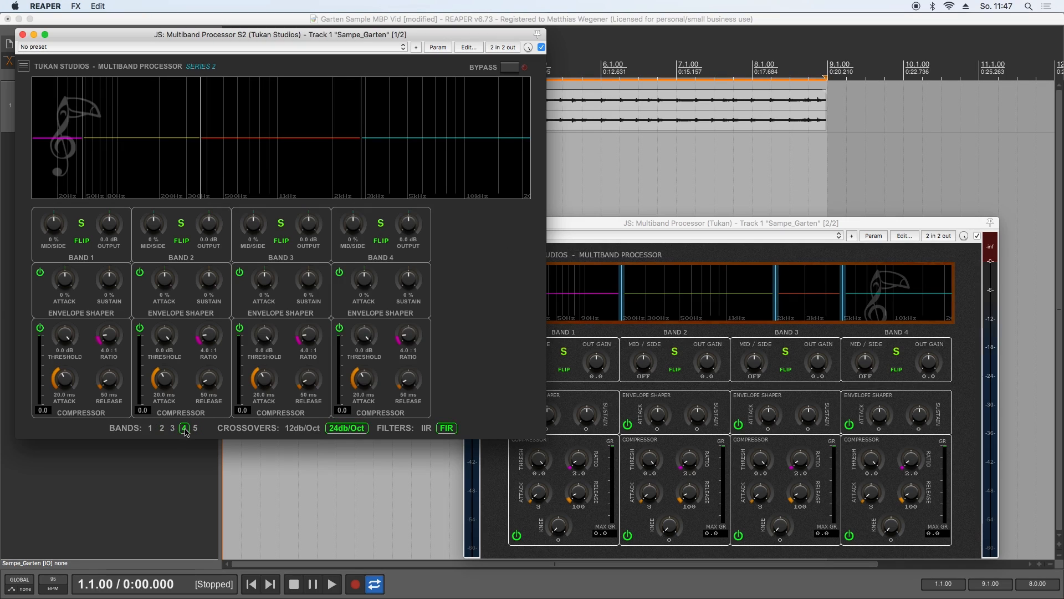
{"action": "left_click", "coordinate": [172, 427]}
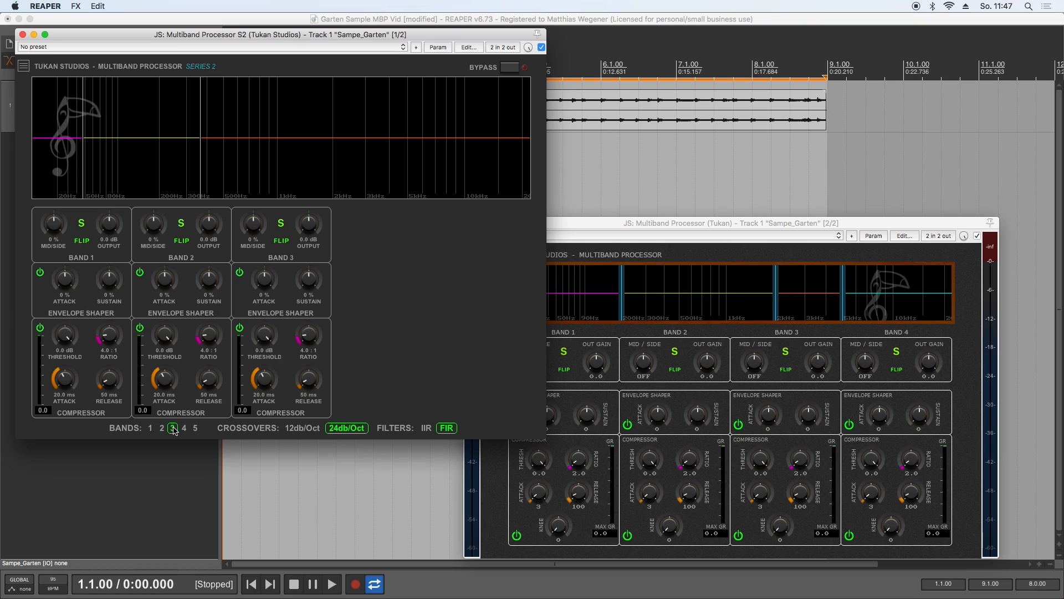
{"action": "left_click", "coordinate": [195, 428]}
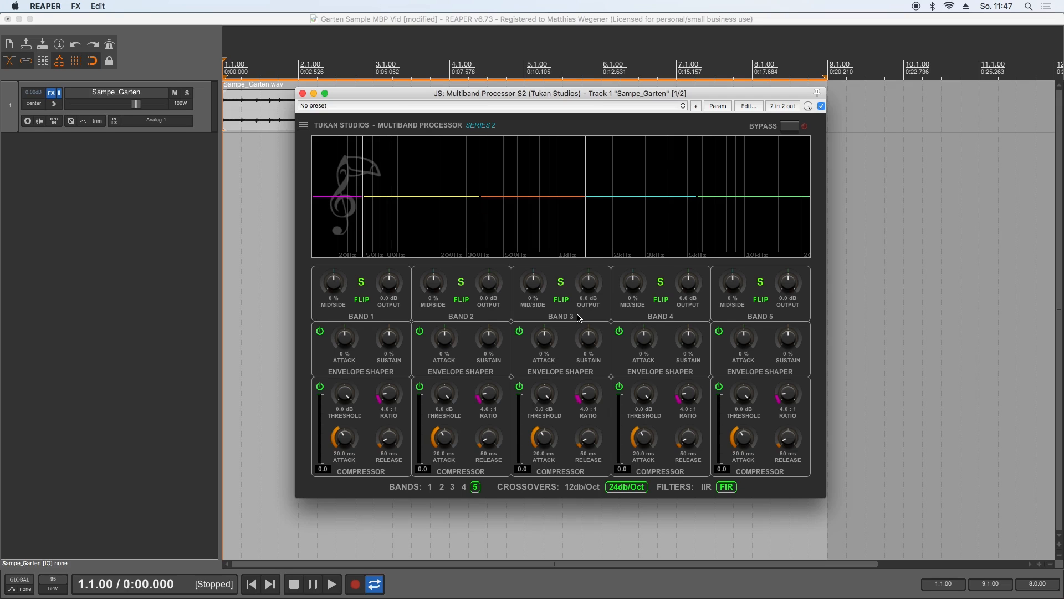
Drag the band 3/4 crossover down to 637 Hz, then up to about 3 kHz
{"action": "left_click", "coordinate": [332, 584]}
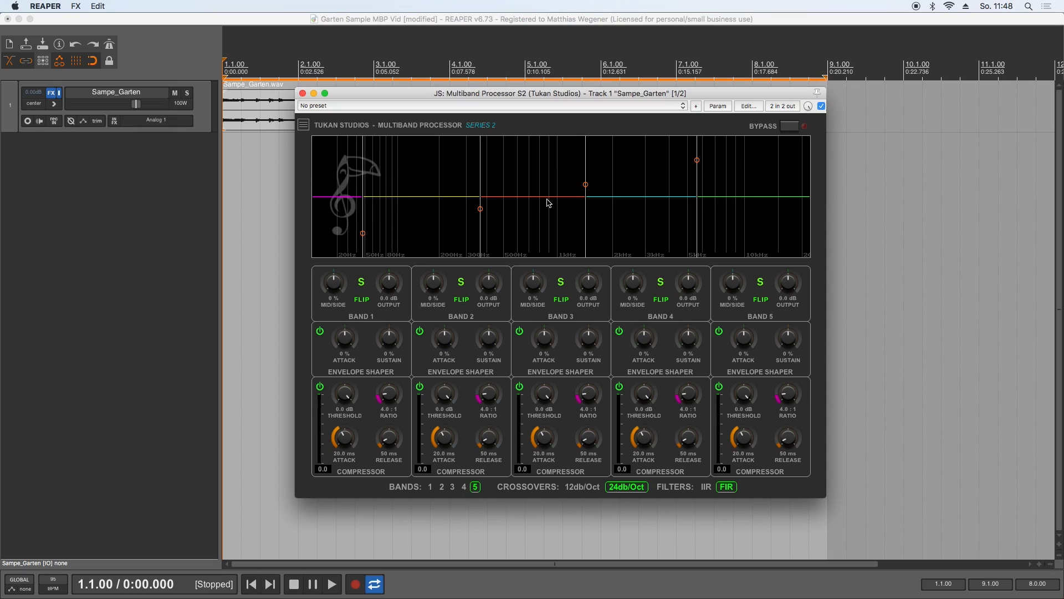
{"action": "mouse_move", "coordinate": [716, 188]}
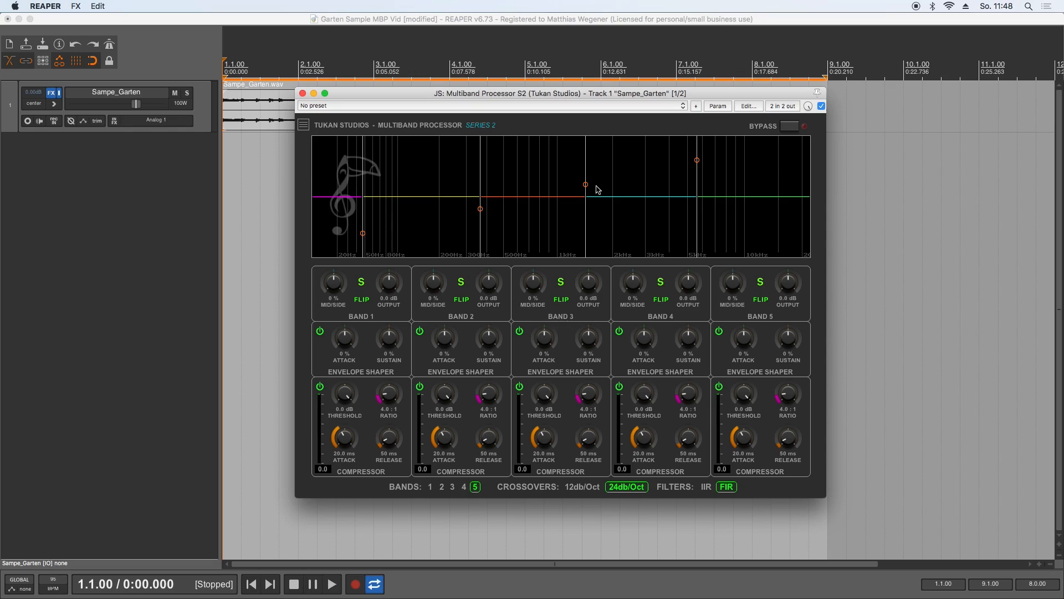
{"action": "left_click_drag", "start_coordinate": [585, 184], "coordinate": [529, 185]}
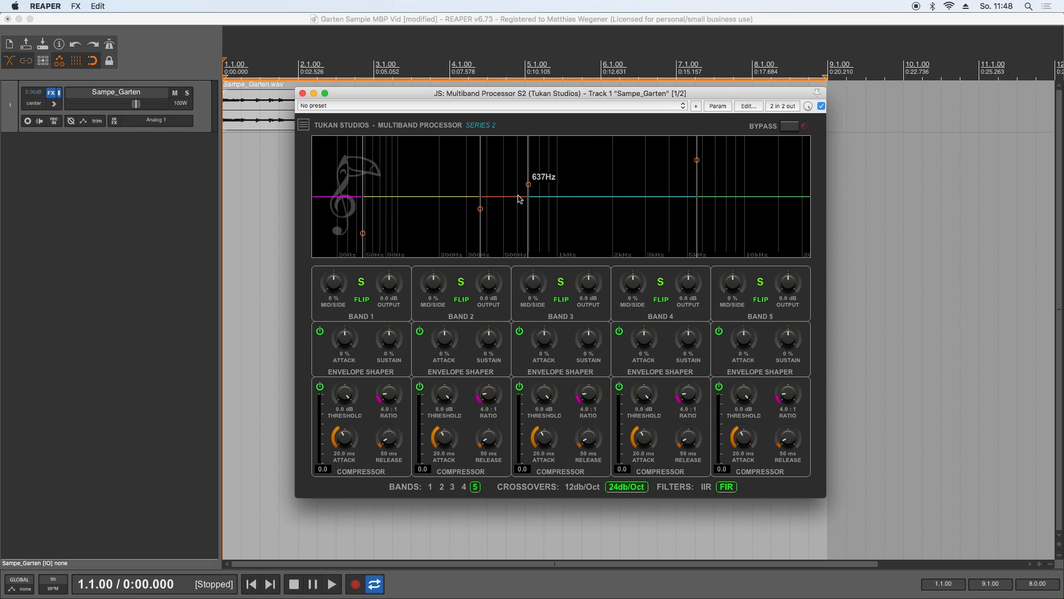
{"action": "left_click_drag", "start_coordinate": [527, 185], "coordinate": [572, 184]}
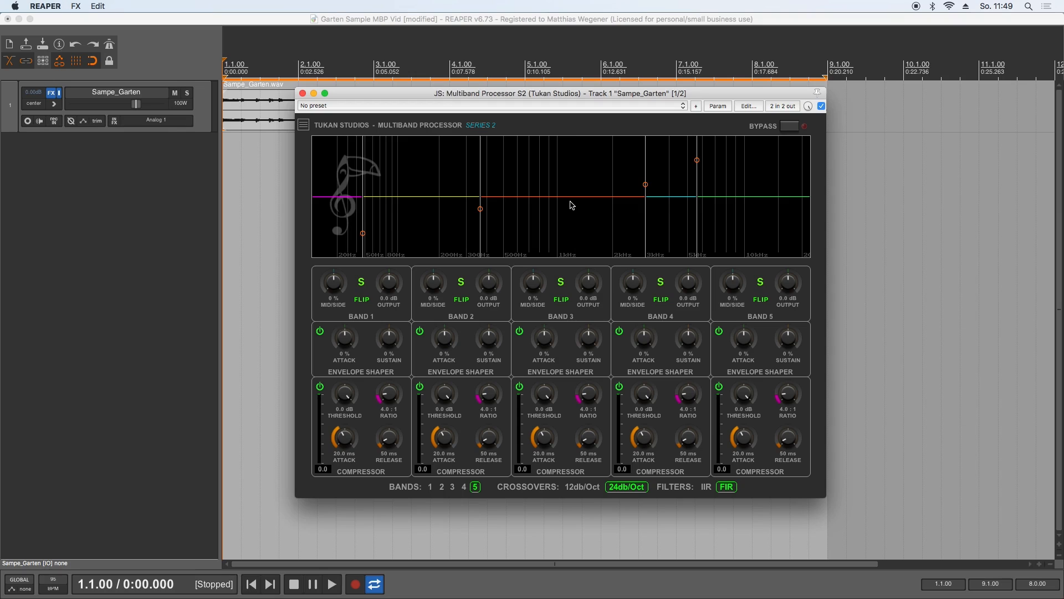
{"action": "mouse_move", "coordinate": [544, 226]}
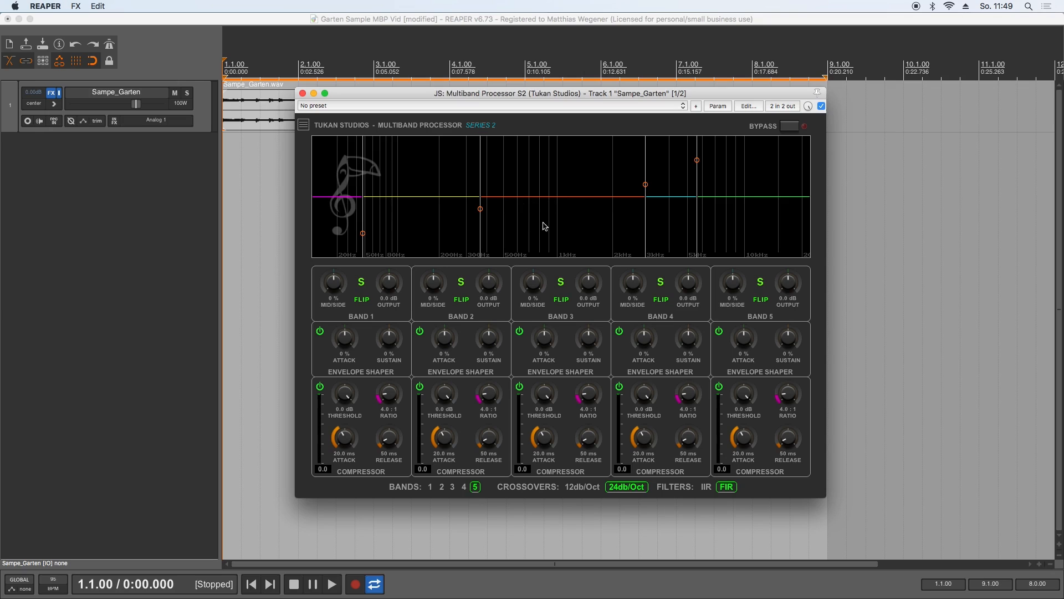
{"action": "mouse_move", "coordinate": [559, 223]}
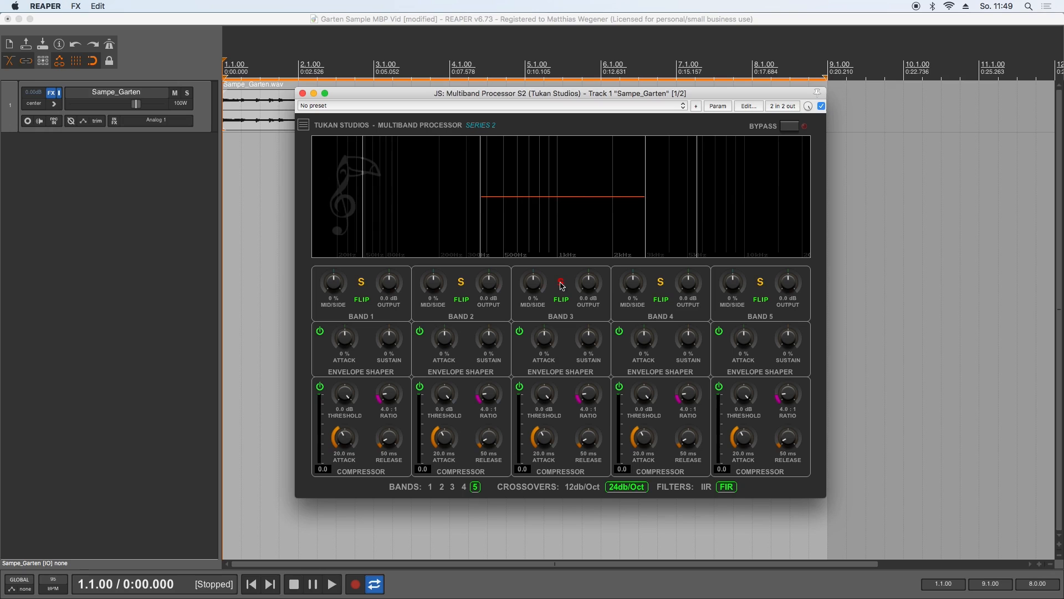
Solo band 3, raise its output to 2.8 dB, and sweep mid/side back to 0%
{"action": "left_click", "coordinate": [332, 583]}
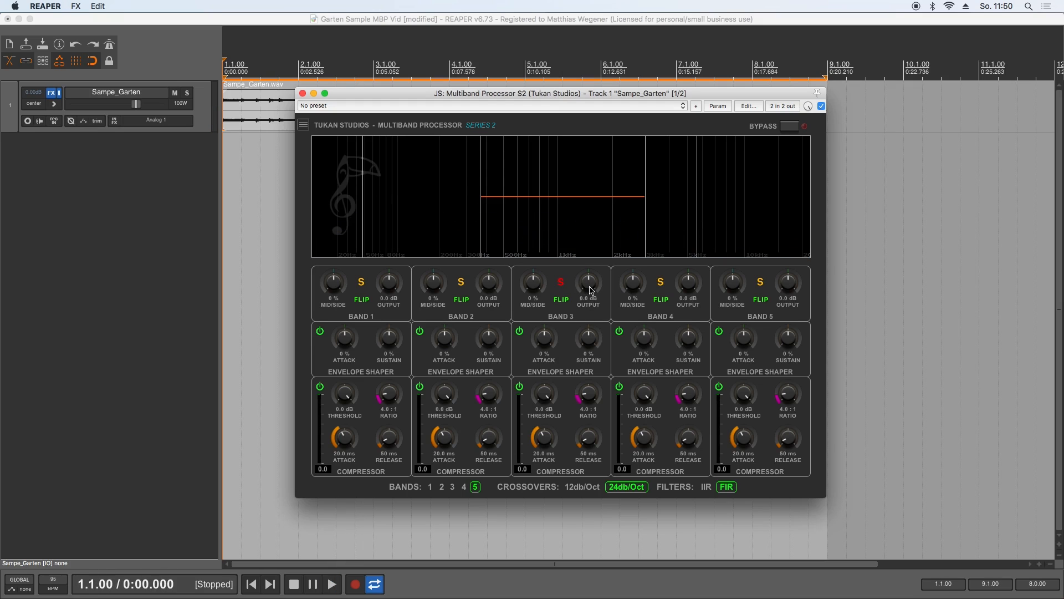
{"action": "left_click_drag", "start_coordinate": [588, 280], "coordinate": [589, 273]}
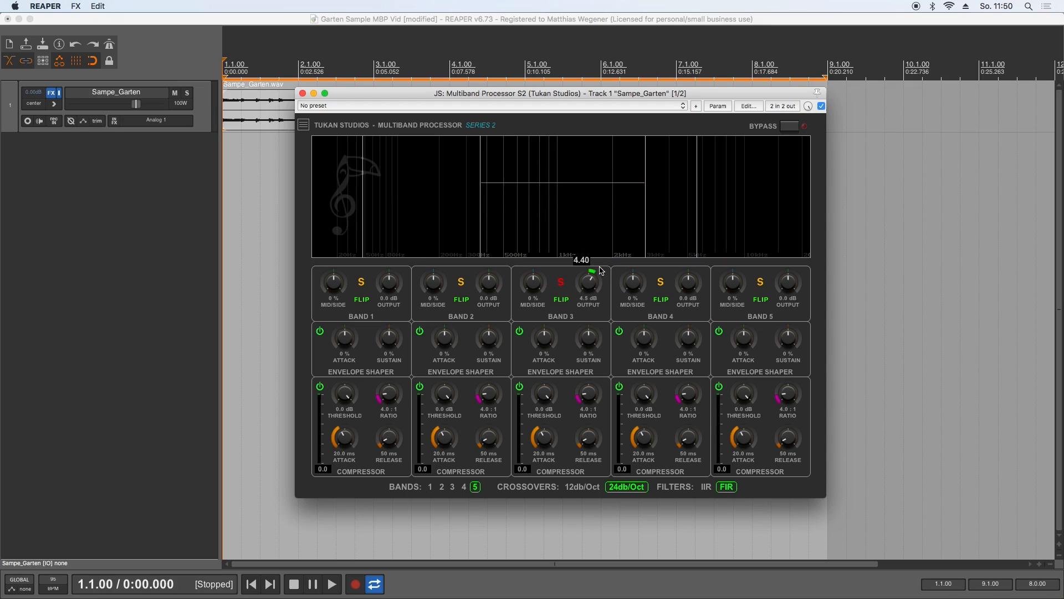
{"action": "left_click_drag", "start_coordinate": [589, 284], "coordinate": [535, 288]}
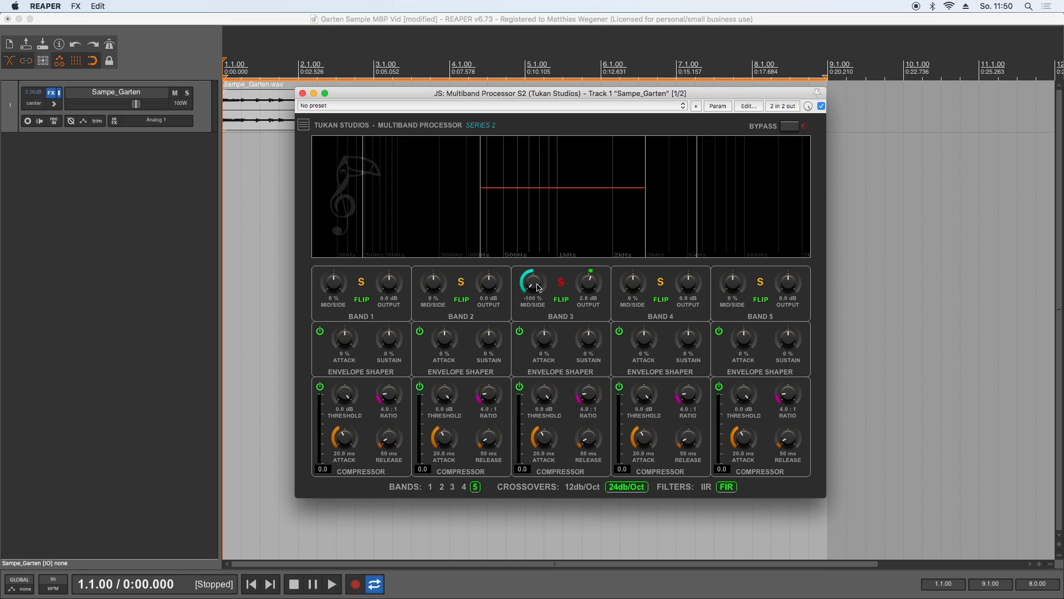
{"action": "left_click_drag", "start_coordinate": [533, 283], "coordinate": [532, 265]}
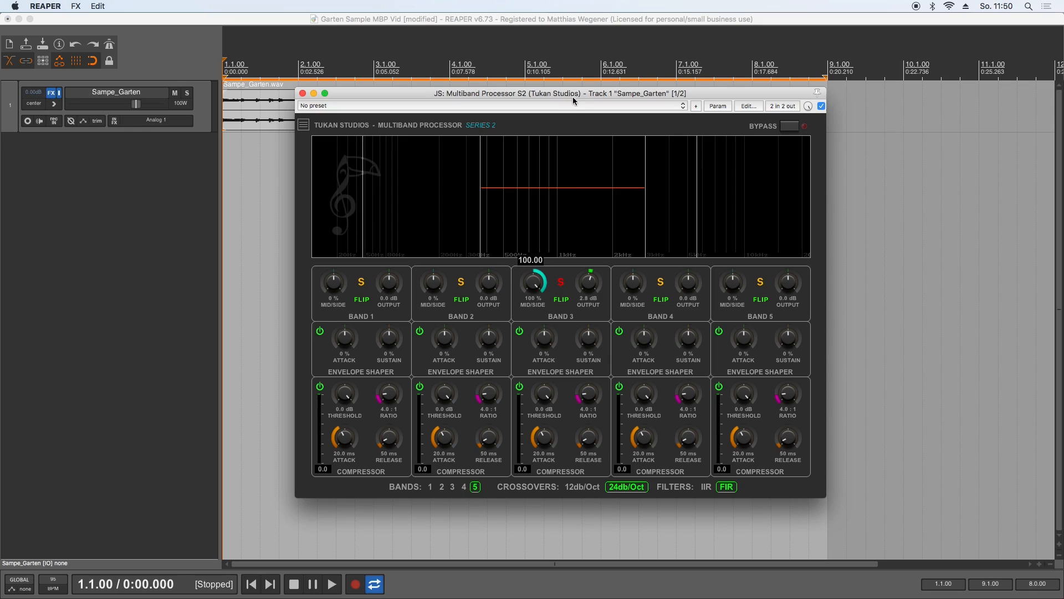
{"action": "left_click_drag", "start_coordinate": [532, 280], "coordinate": [537, 330]}
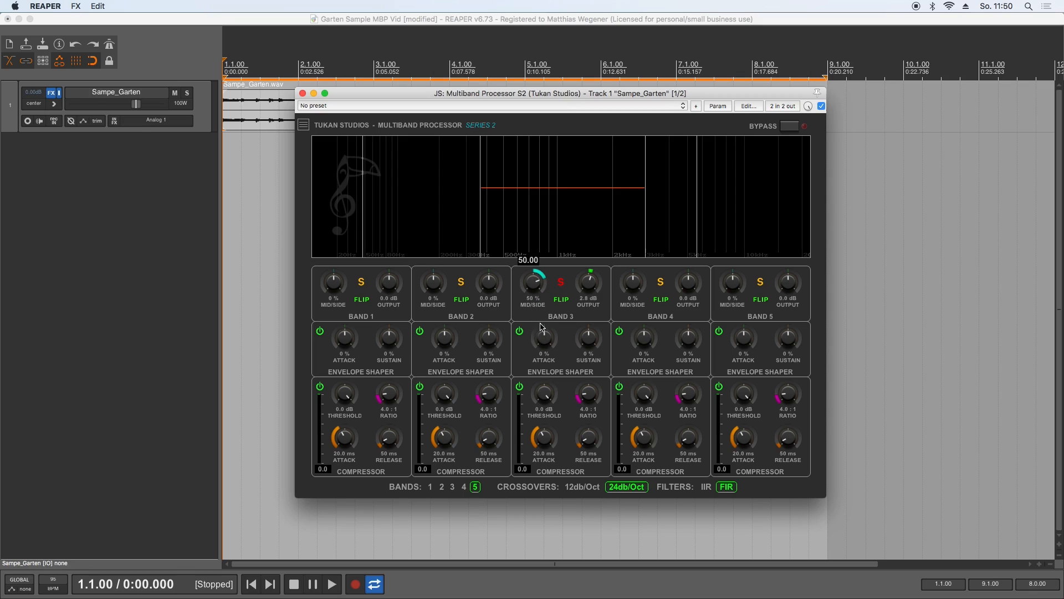
{"action": "left_click_drag", "start_coordinate": [533, 281], "coordinate": [538, 330]}
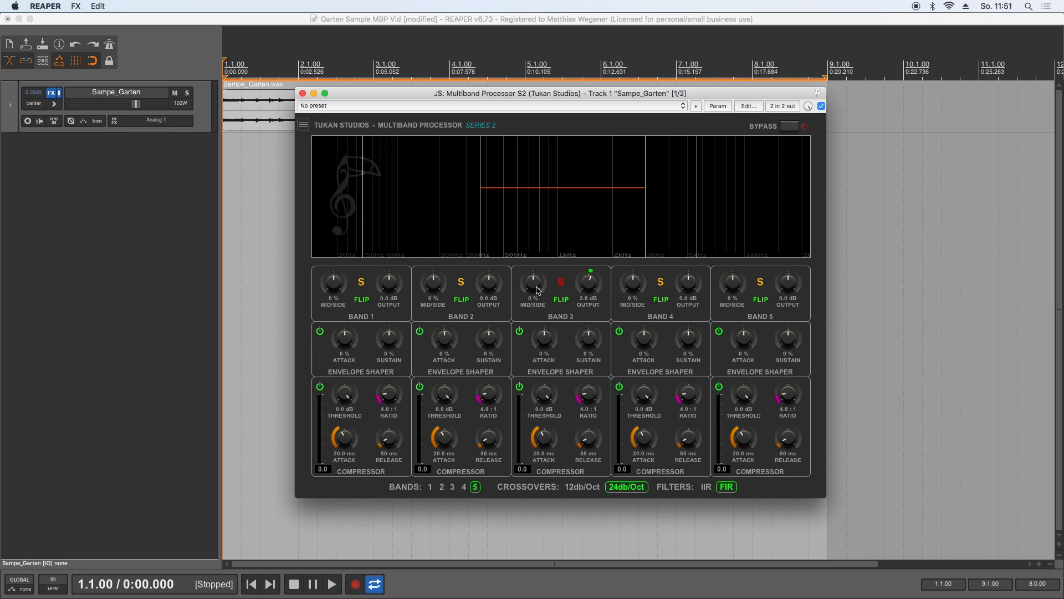
{"action": "mouse_move", "coordinate": [551, 345]}
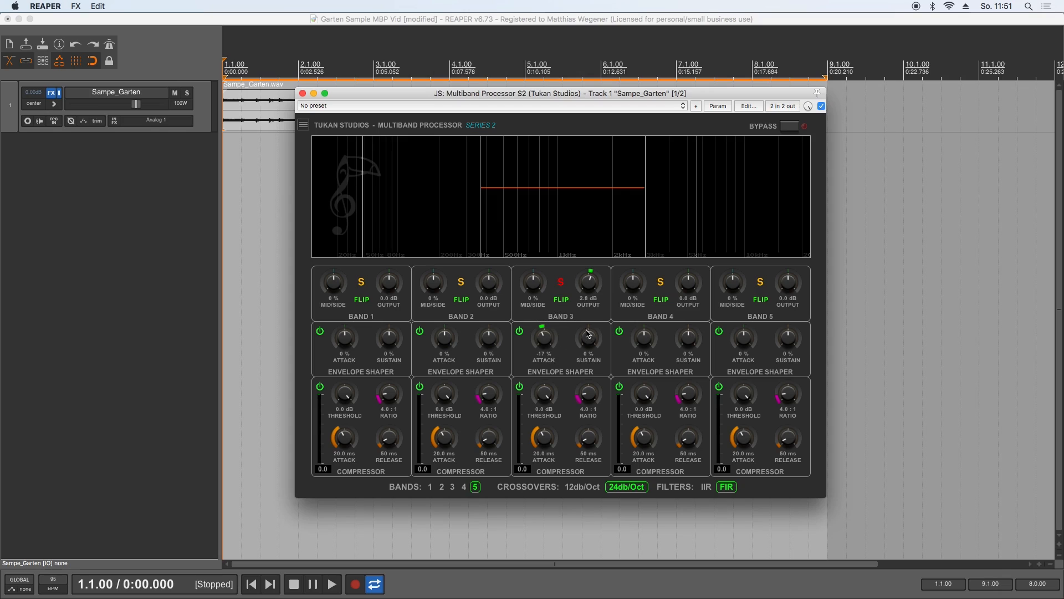
Give band 3 15% sustain, -17% attack, and -10 dB, 7.7:1, 6.4/34 ms compression
{"action": "left_click_drag", "start_coordinate": [587, 337], "coordinate": [587, 326]}
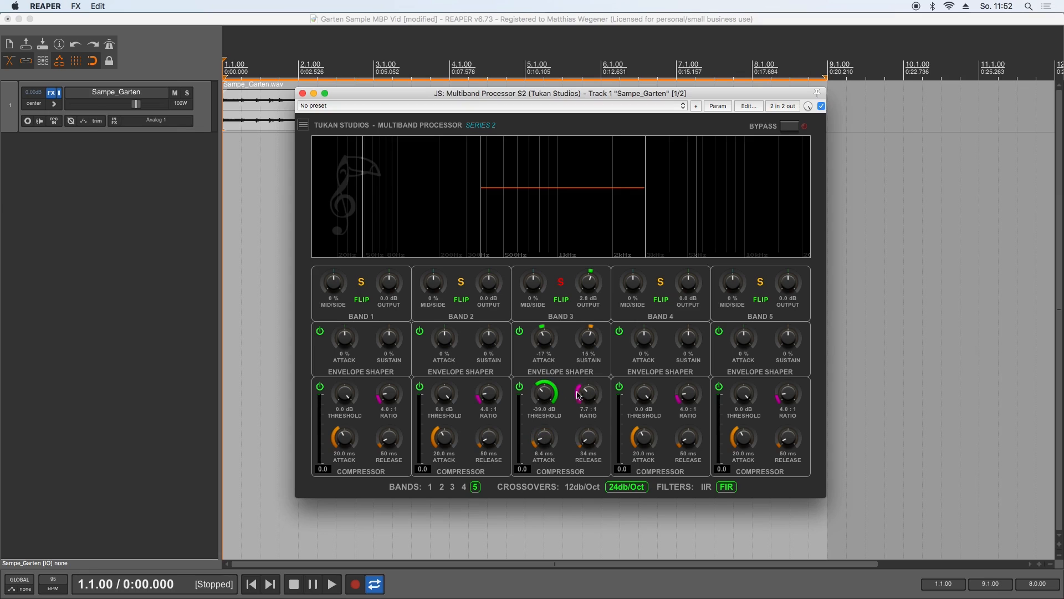
{"action": "left_click", "coordinate": [332, 584]}
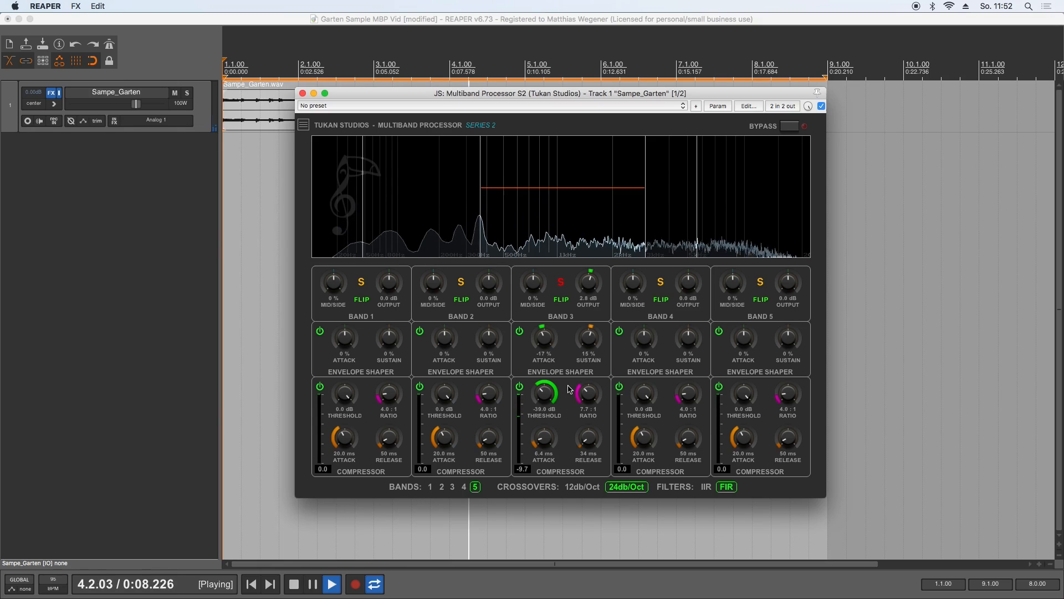
{"action": "left_click", "coordinate": [294, 583]}
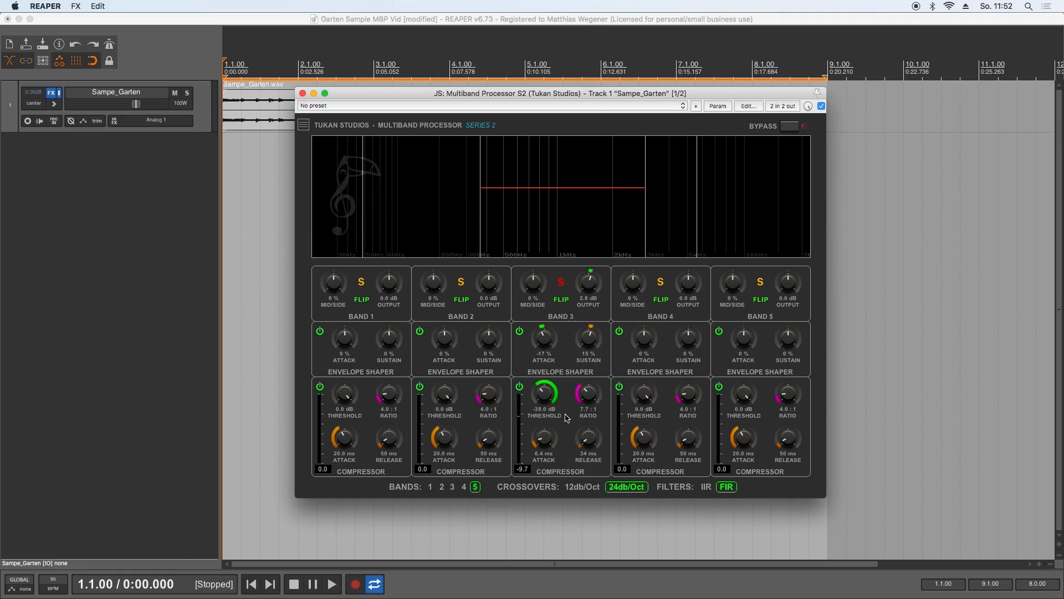
{"action": "left_click", "coordinate": [560, 299]}
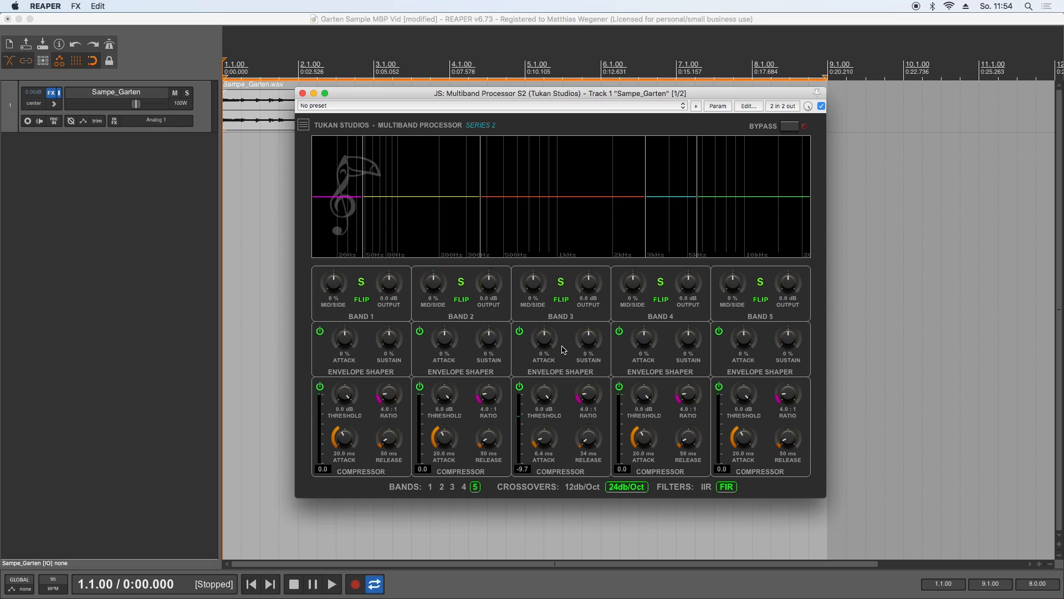
Solo band 5 and set its output to 3.5 dB and mid/side to 28%
{"action": "left_click", "coordinate": [332, 583]}
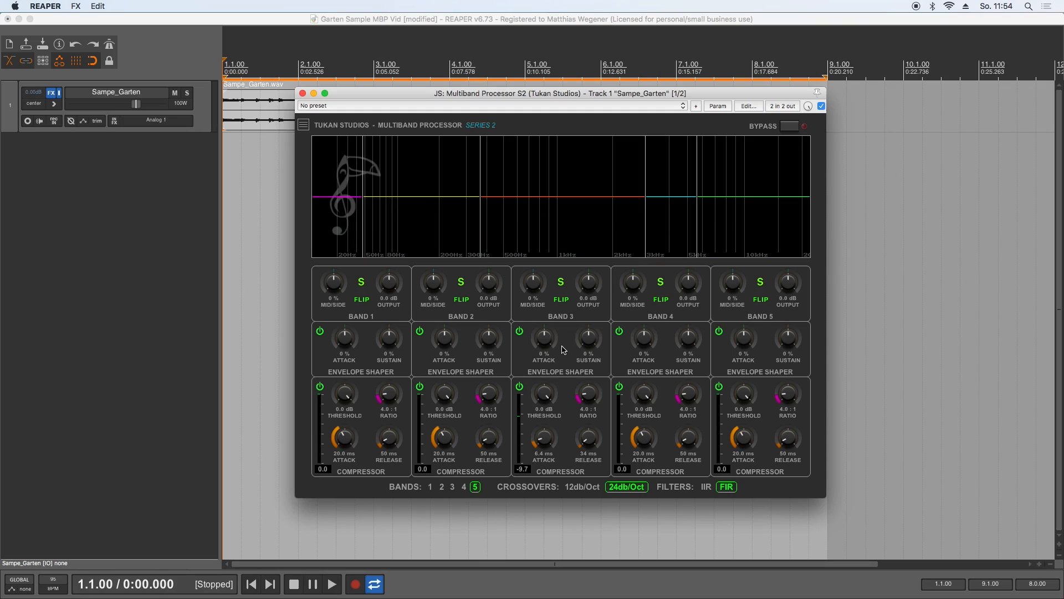
{"action": "mouse_move", "coordinate": [760, 283]}
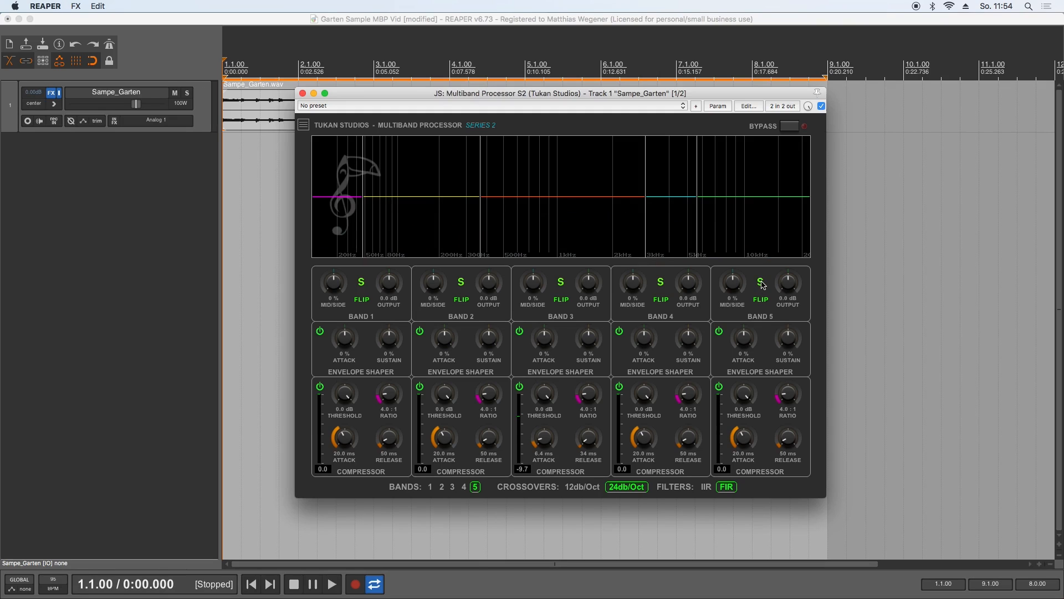
{"action": "left_click", "coordinate": [331, 583]}
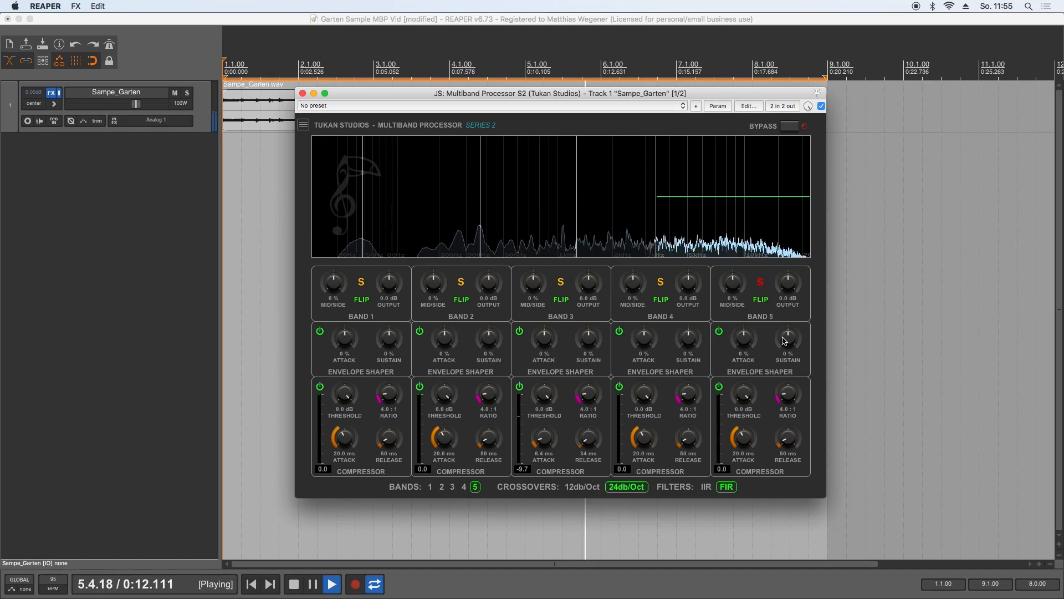
{"action": "left_click", "coordinate": [312, 583]}
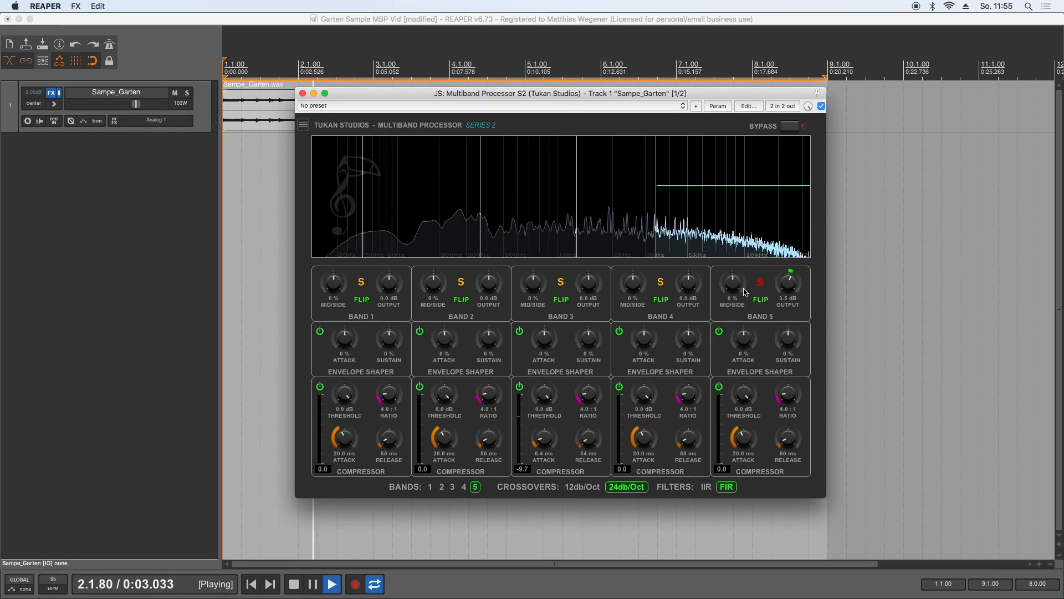
{"action": "left_click_drag", "start_coordinate": [732, 281], "coordinate": [741, 269]}
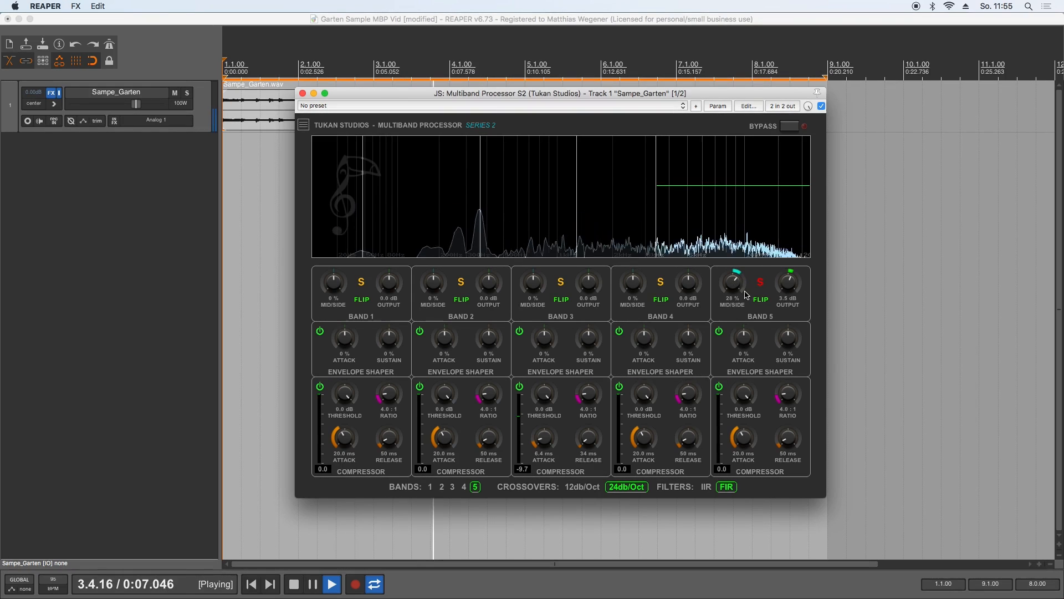
Release band 5's solo and play the track back to check the result
{"action": "left_click", "coordinate": [293, 584]}
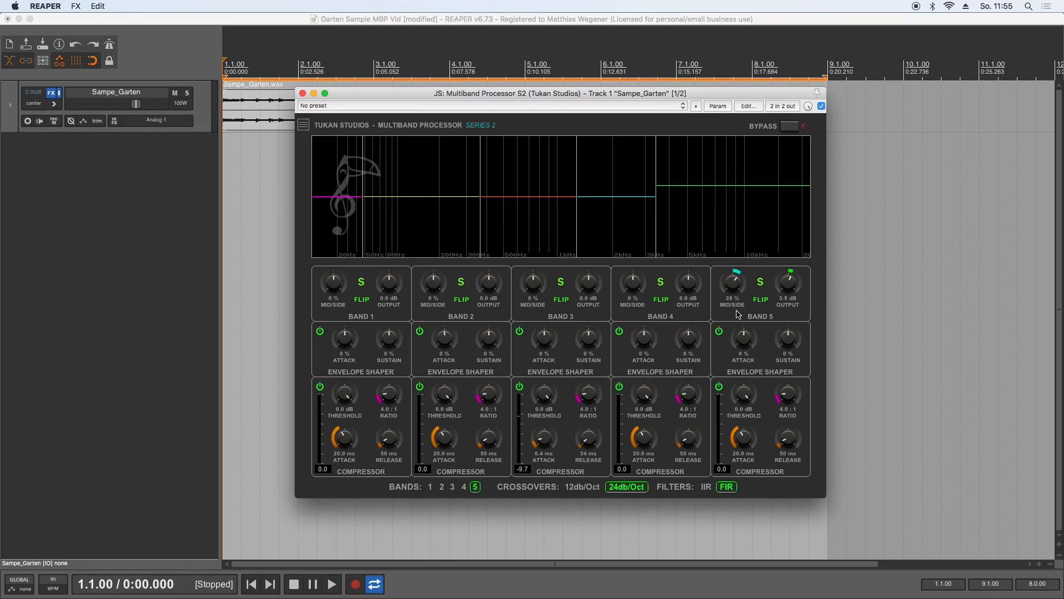
{"action": "left_click", "coordinate": [331, 584]}
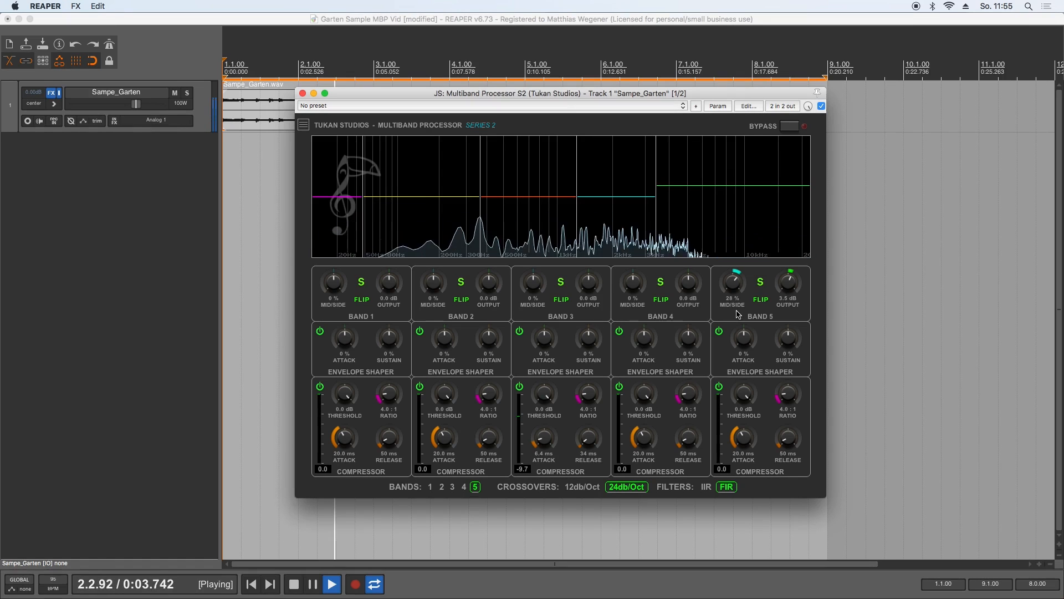
{"action": "left_click", "coordinate": [292, 583]}
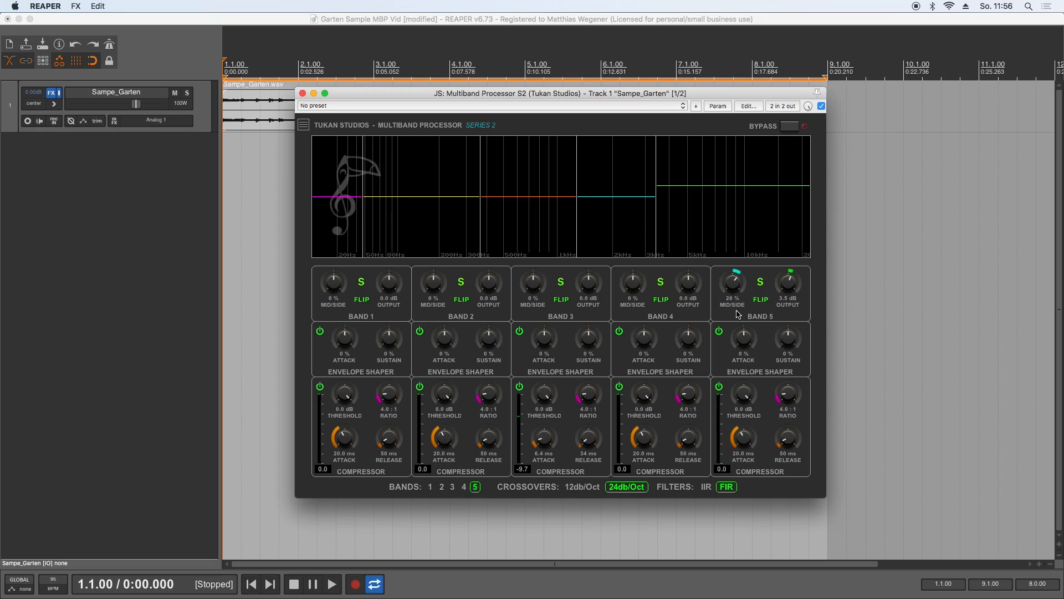
Solo band 3 during playback and drag its crossovers to about 122 Hz and 505 Hz
{"action": "left_click", "coordinate": [560, 281]}
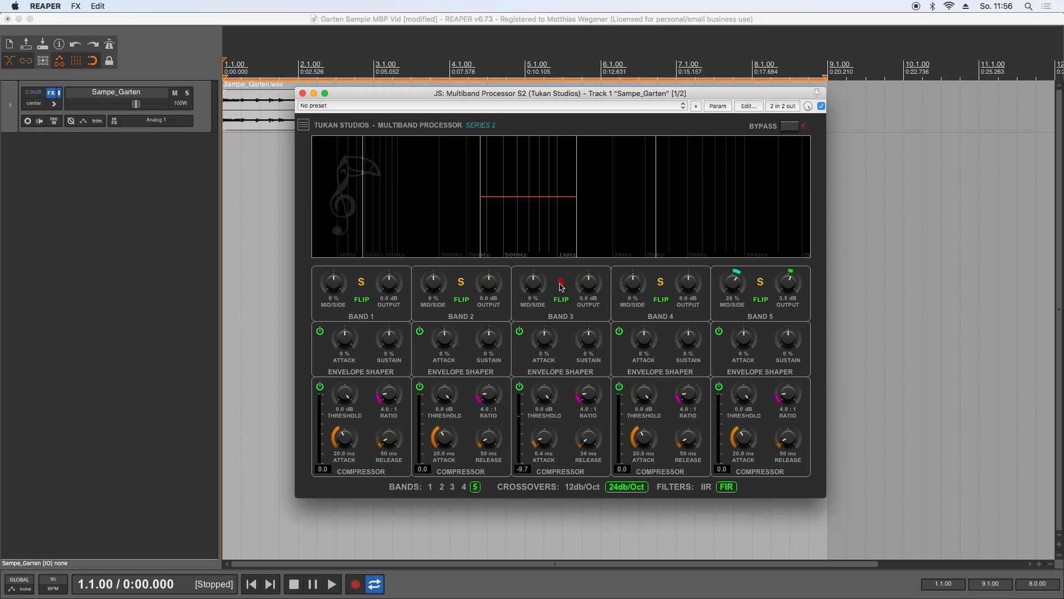
{"action": "left_click", "coordinate": [331, 583]}
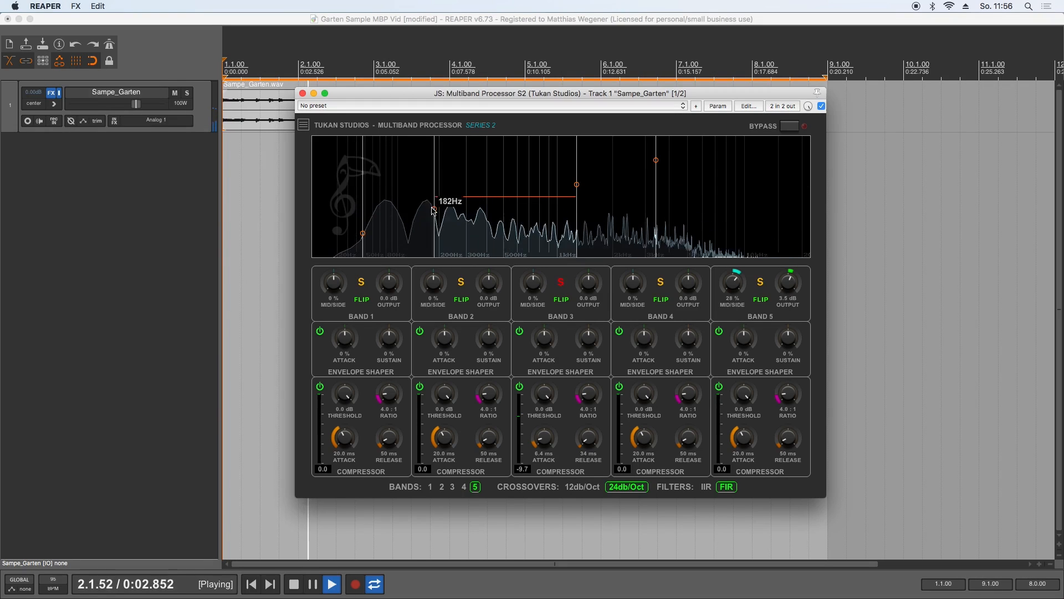
{"action": "left_click_drag", "start_coordinate": [432, 209], "coordinate": [409, 209]}
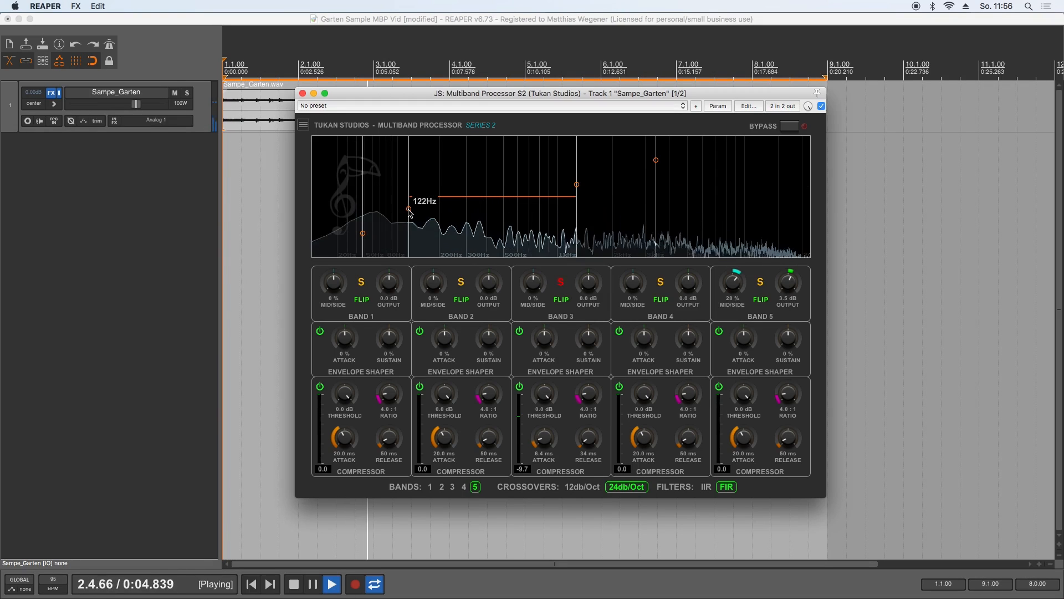
{"action": "left_click_drag", "start_coordinate": [408, 209], "coordinate": [495, 184]}
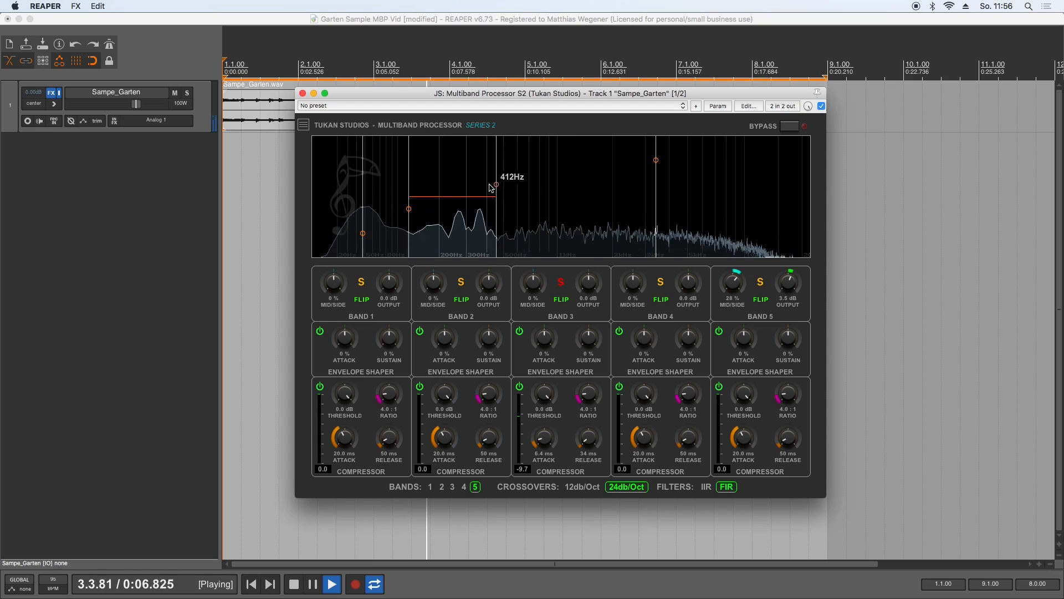
{"action": "left_click_drag", "start_coordinate": [496, 186], "coordinate": [505, 187]}
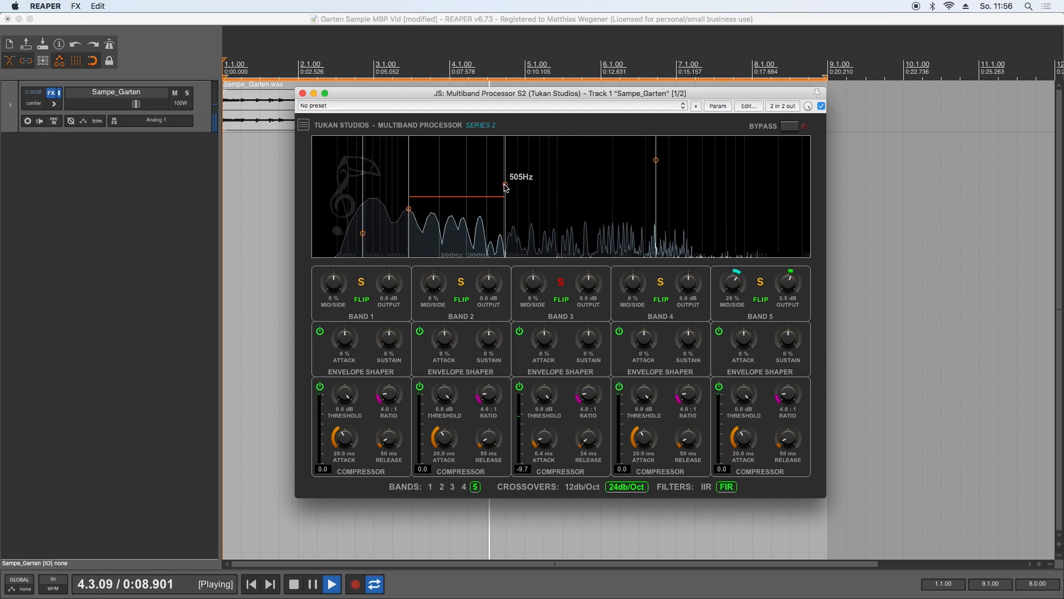
Fine-tune band 3's upper crossover, unsolo it, and set a 0.2 ms compressor attack
{"action": "left_click_drag", "start_coordinate": [502, 185], "coordinate": [411, 208]}
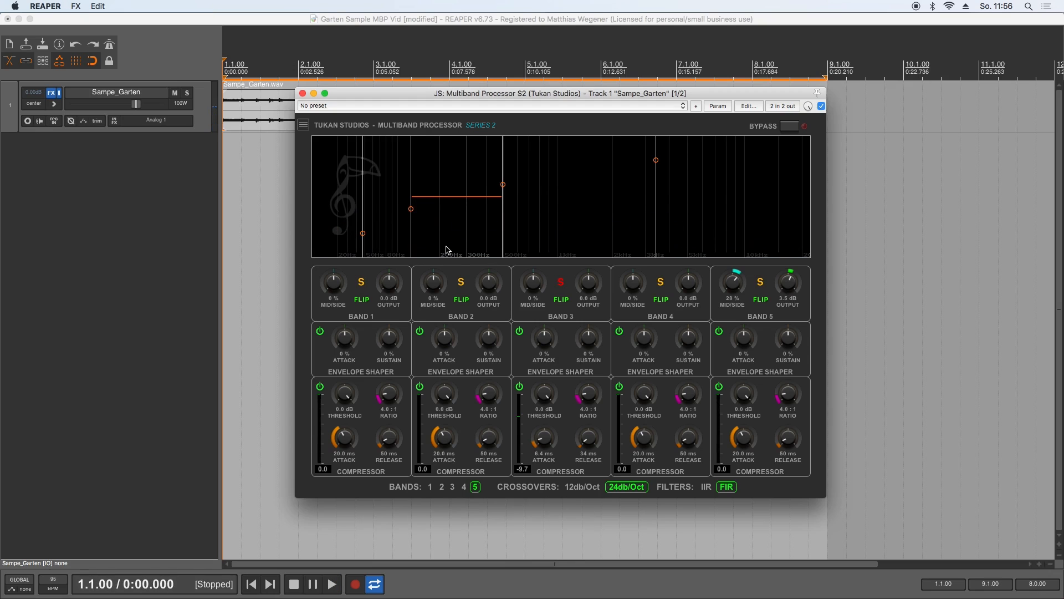
{"action": "left_click", "coordinate": [559, 281]}
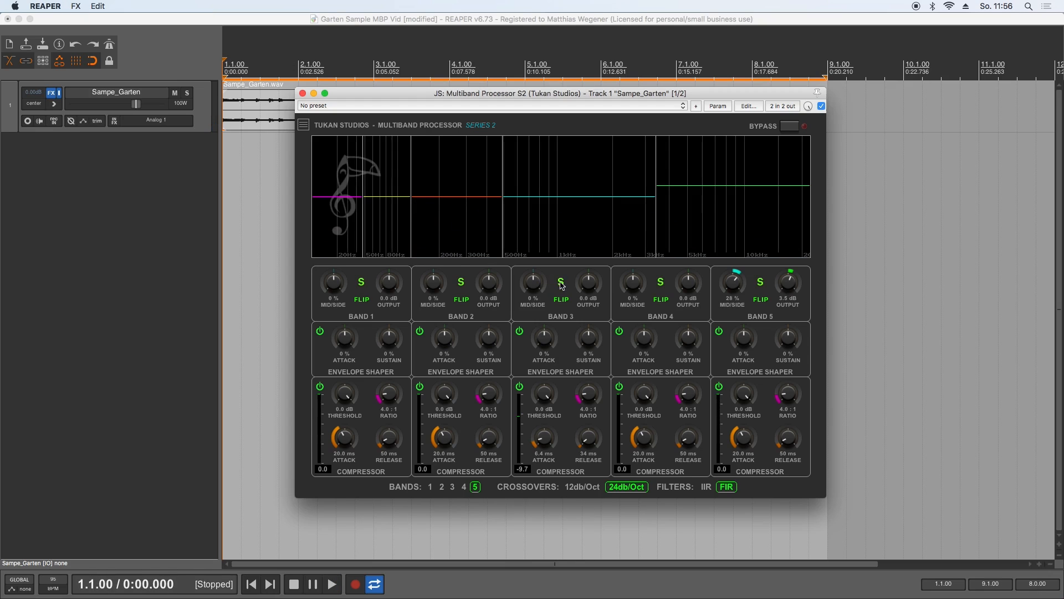
{"action": "left_click_drag", "start_coordinate": [586, 396], "coordinate": [592, 367]}
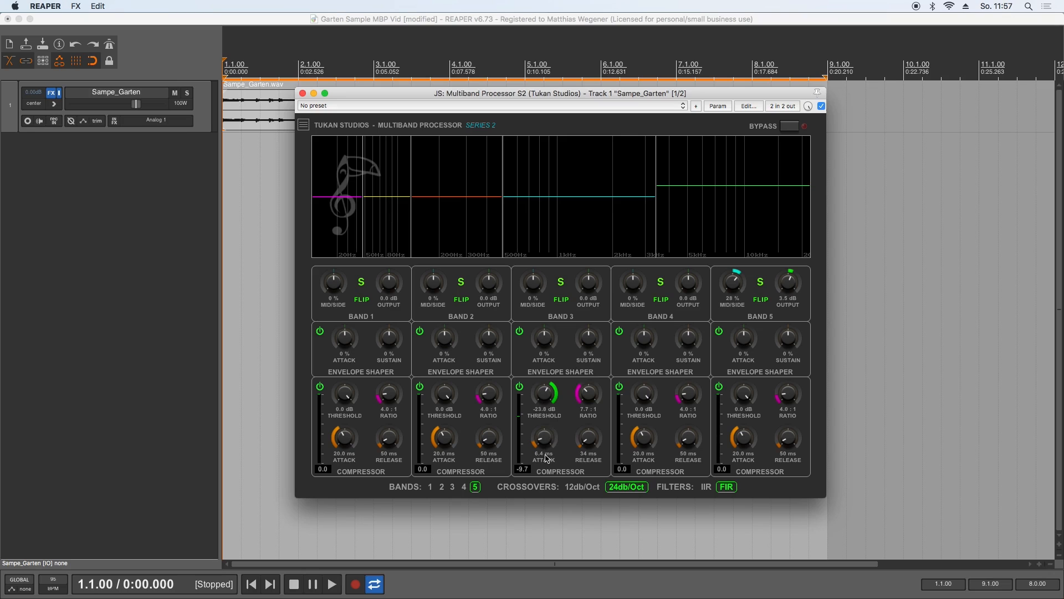
{"action": "left_click_drag", "start_coordinate": [544, 438], "coordinate": [543, 451]}
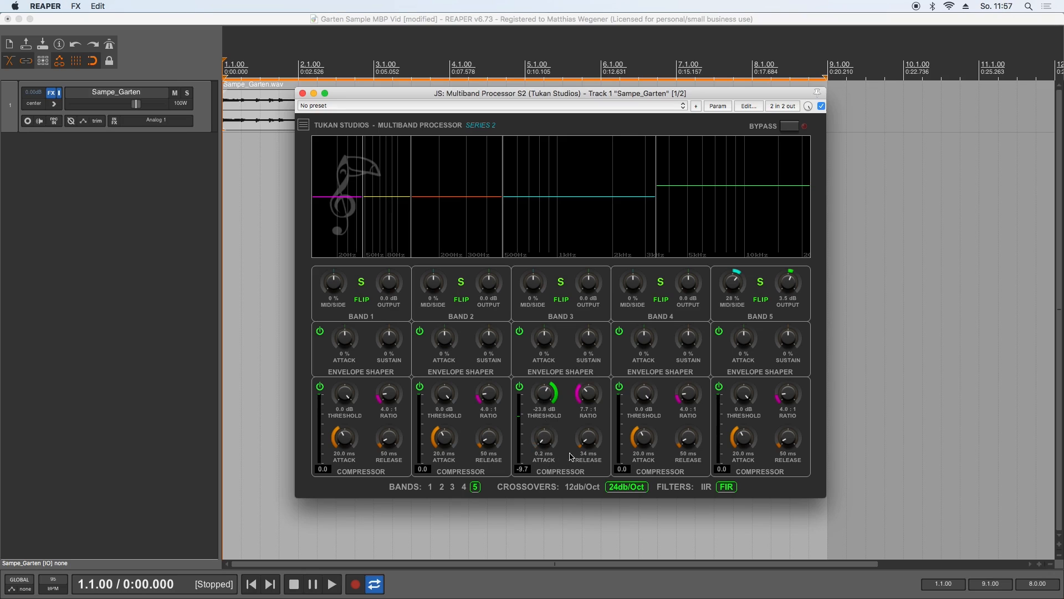
Audition band 3 while setting its threshold to -36.8 dB and release to 74 ms
{"action": "left_click", "coordinate": [331, 583]}
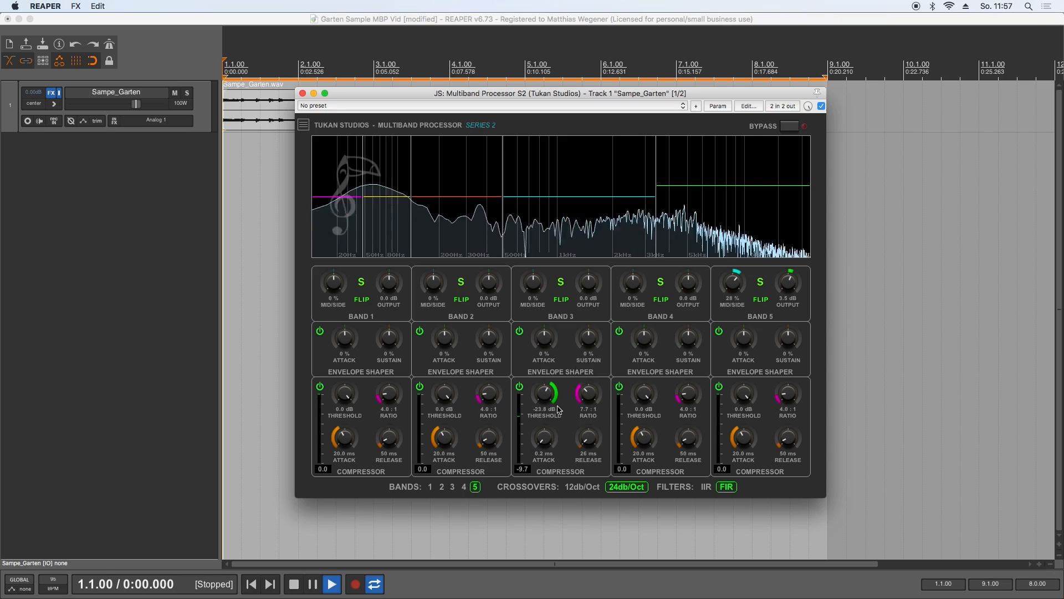
{"action": "left_click_drag", "start_coordinate": [542, 397], "coordinate": [542, 414]}
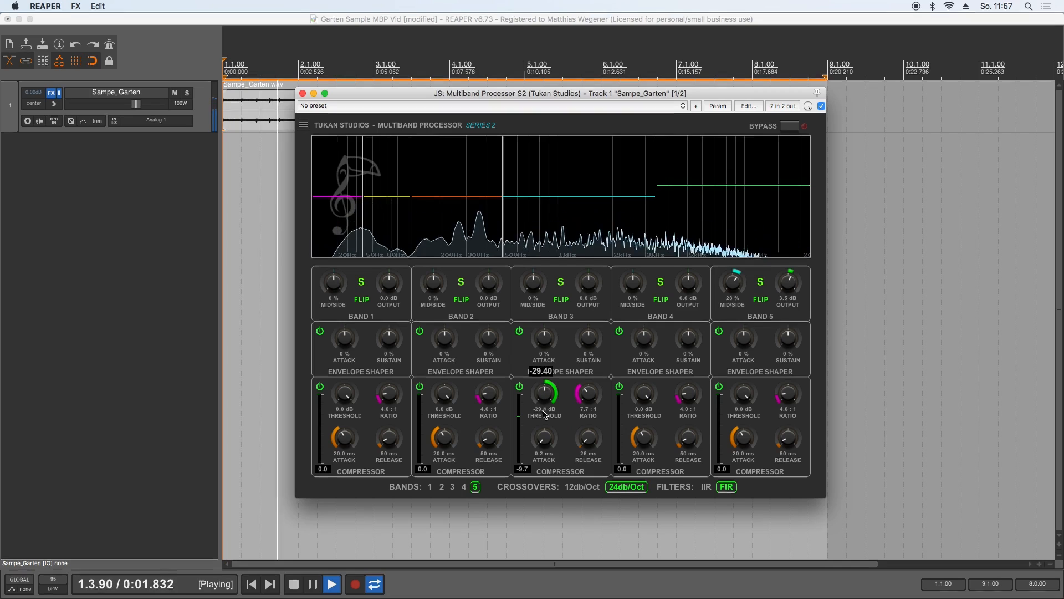
{"action": "left_click_drag", "start_coordinate": [543, 394], "coordinate": [543, 441]}
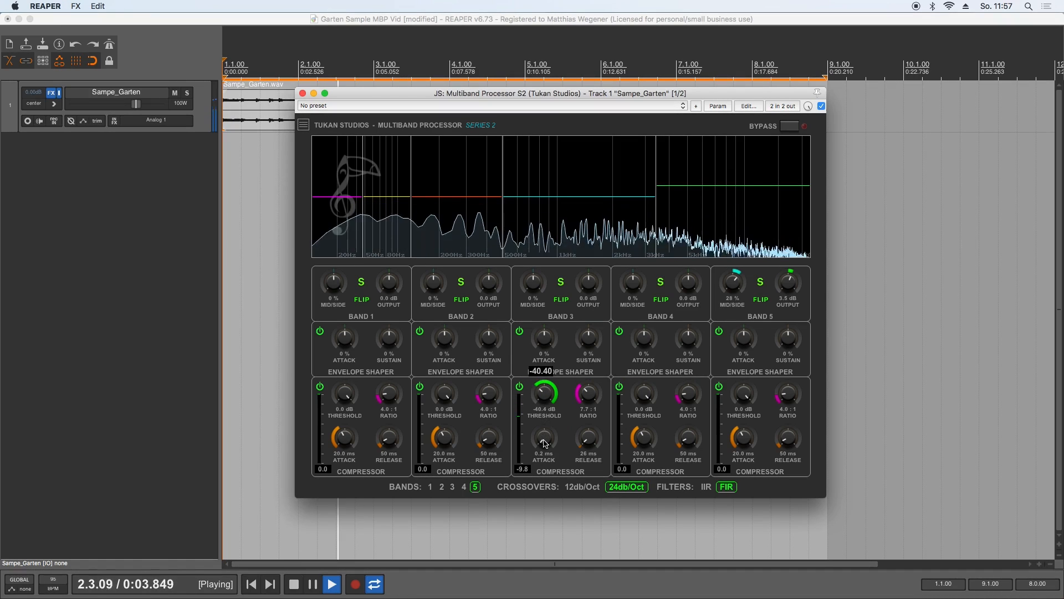
{"action": "left_click_drag", "start_coordinate": [543, 396], "coordinate": [544, 390]}
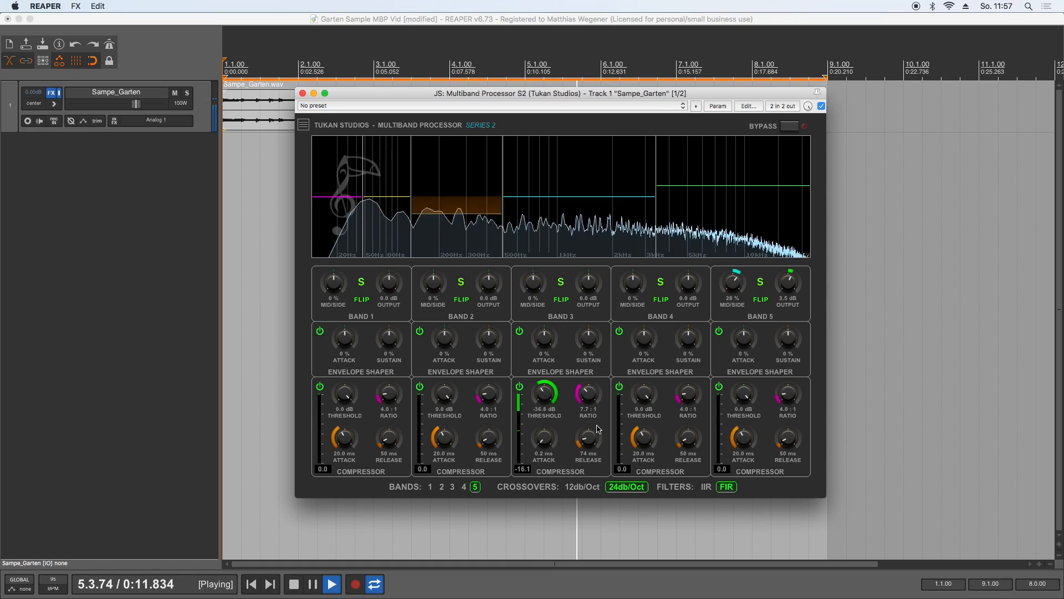
{"action": "left_click", "coordinate": [312, 584]}
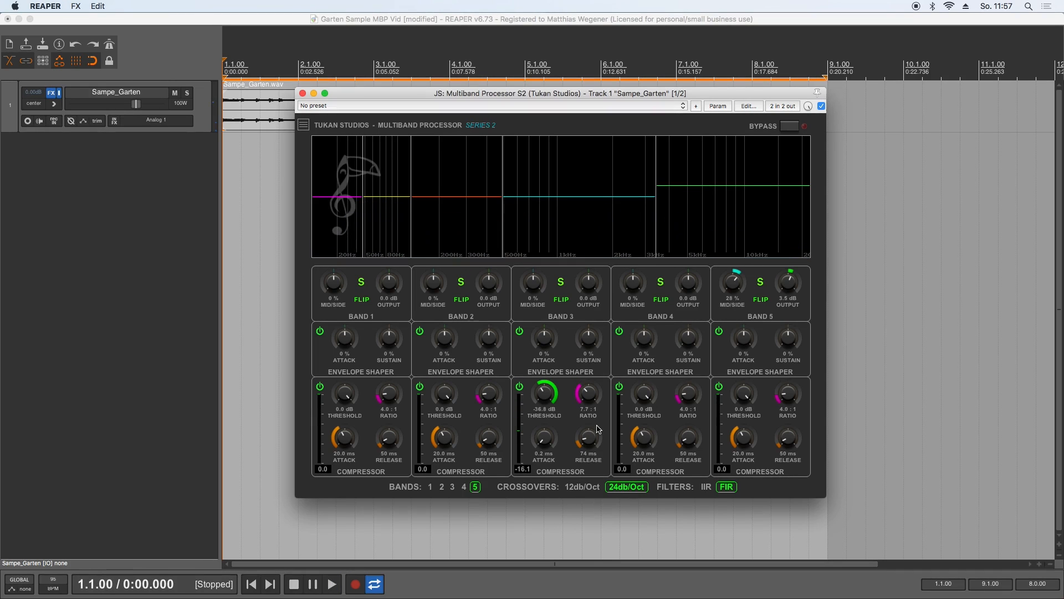
{"action": "mouse_move", "coordinate": [491, 328]}
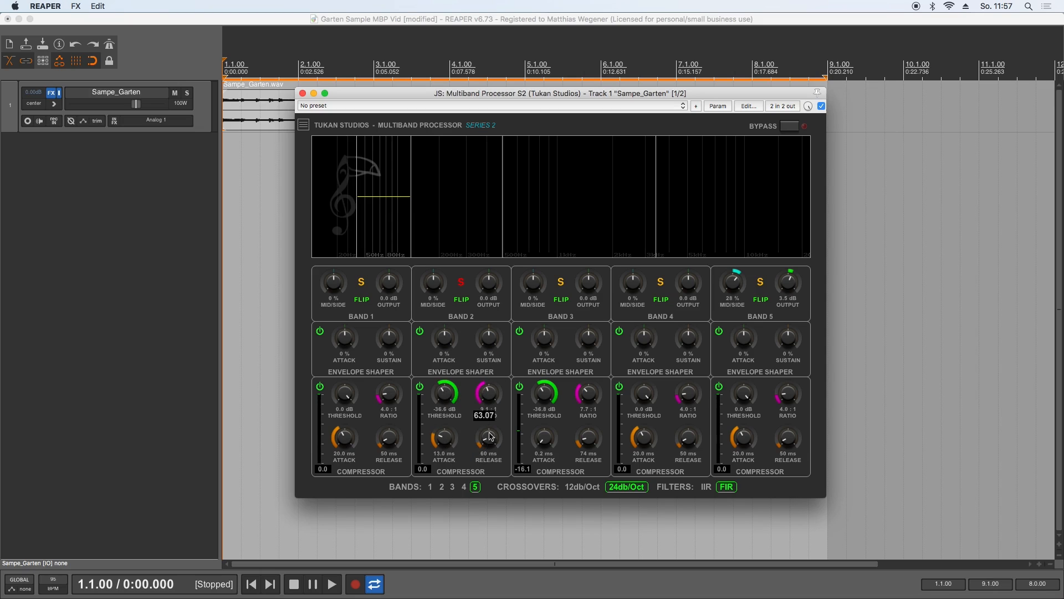
Solo band 2, nudge its output to 3.3 dB during playback, then solo band 1
{"action": "left_click", "coordinate": [332, 583]}
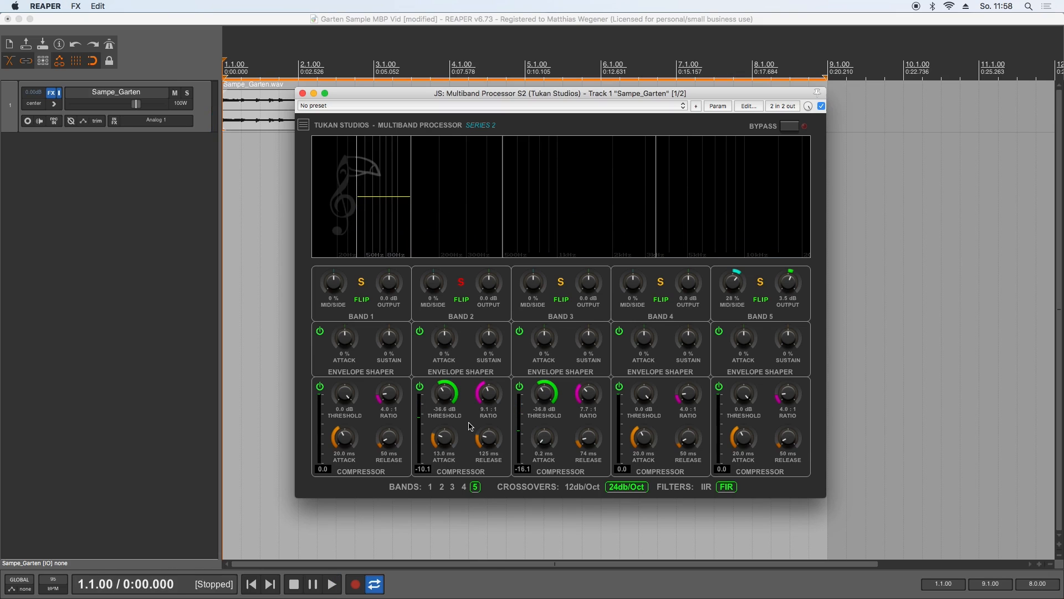
{"action": "mouse_move", "coordinate": [494, 284]}
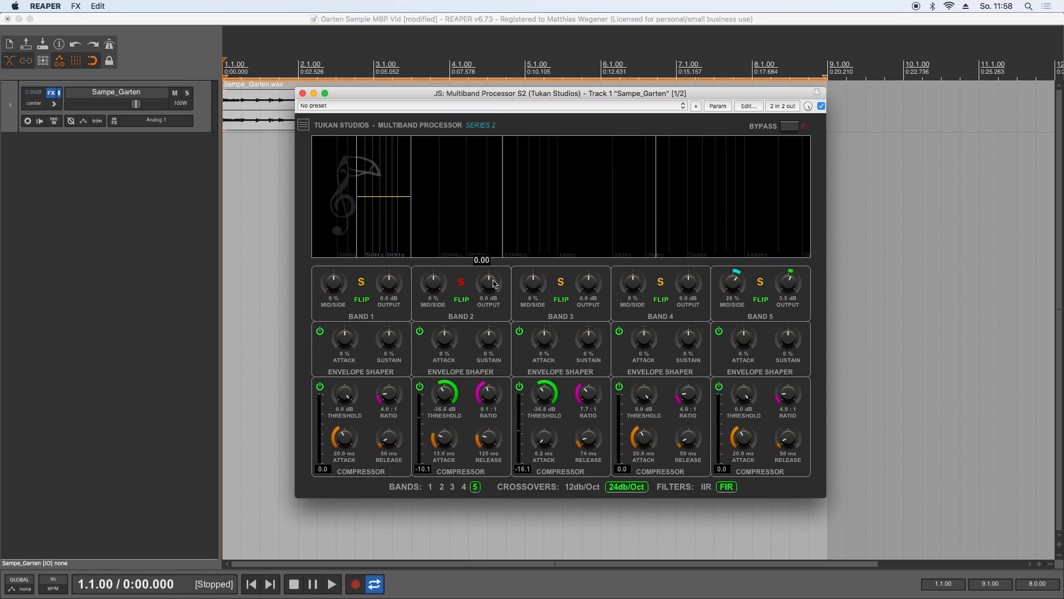
{"action": "left_click_drag", "start_coordinate": [487, 282], "coordinate": [489, 275]}
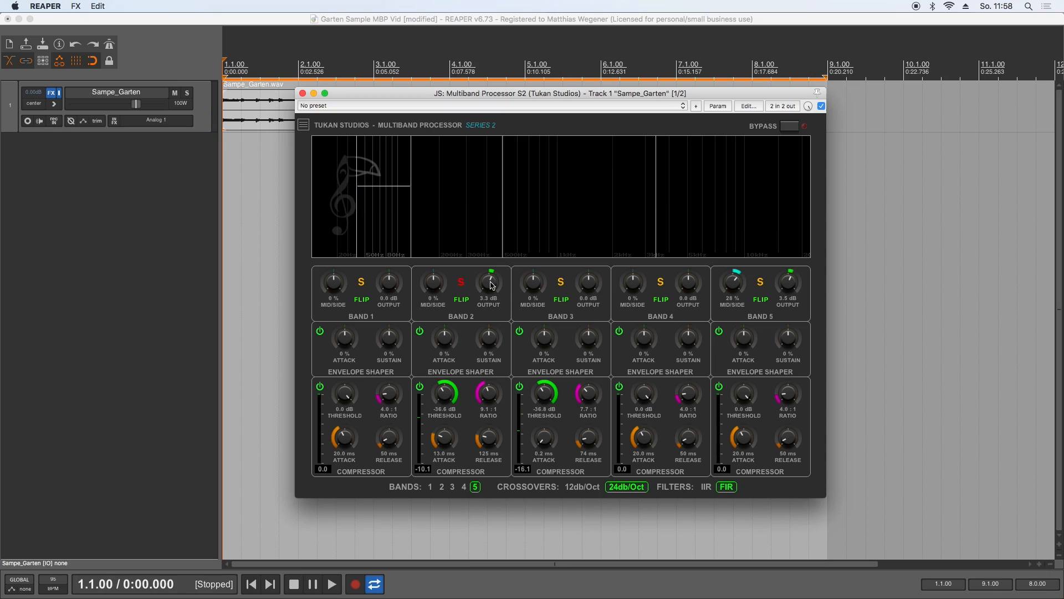
{"action": "left_click", "coordinate": [331, 584]}
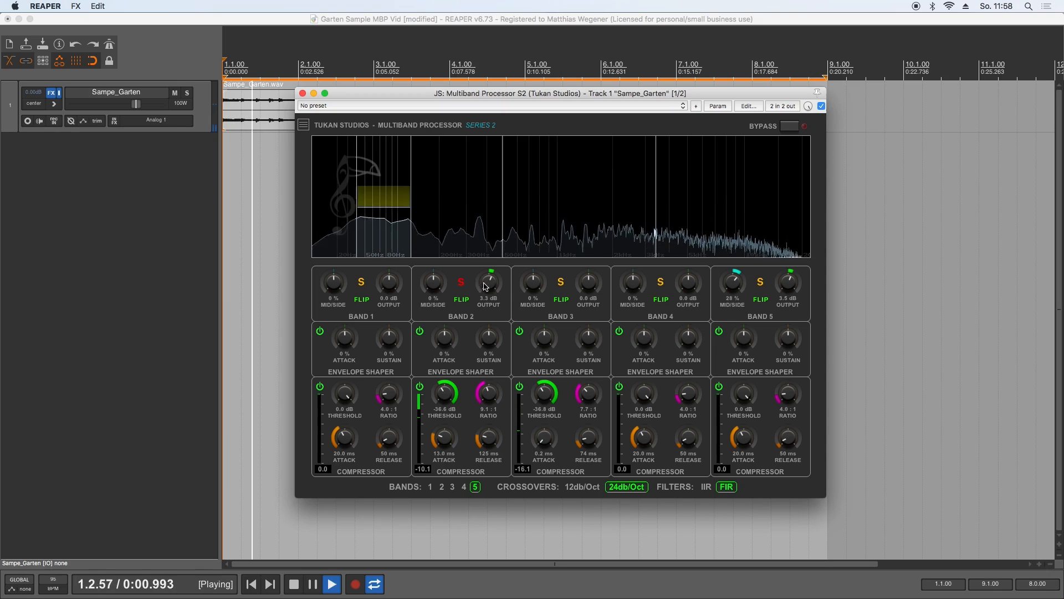
{"action": "left_click", "coordinate": [310, 584]}
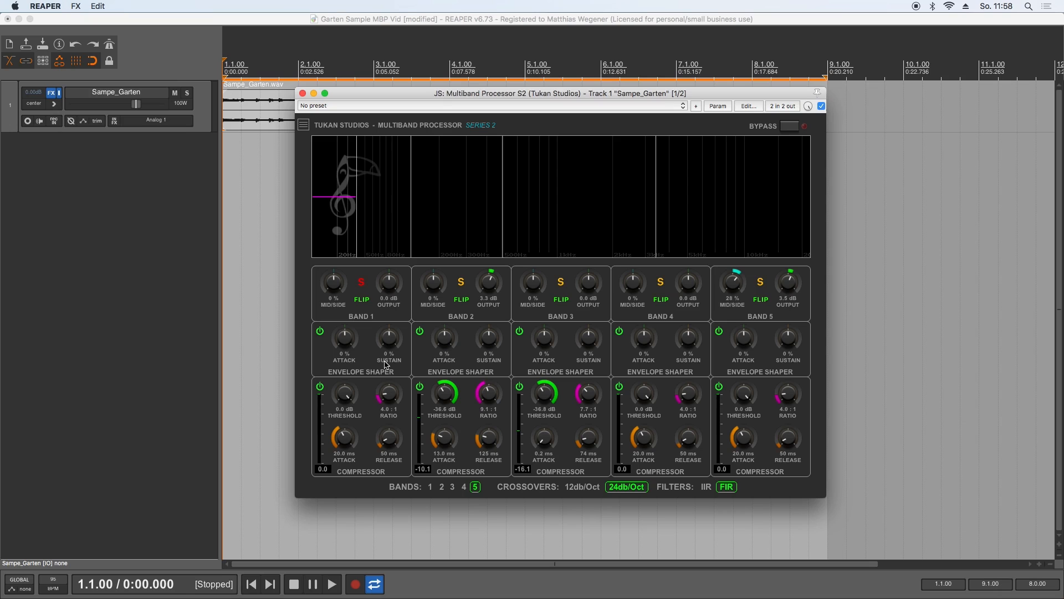
Lower band 1's compressor threshold to -34.8 dB while auditioning playback, then stop
{"action": "left_click", "coordinate": [332, 583]}
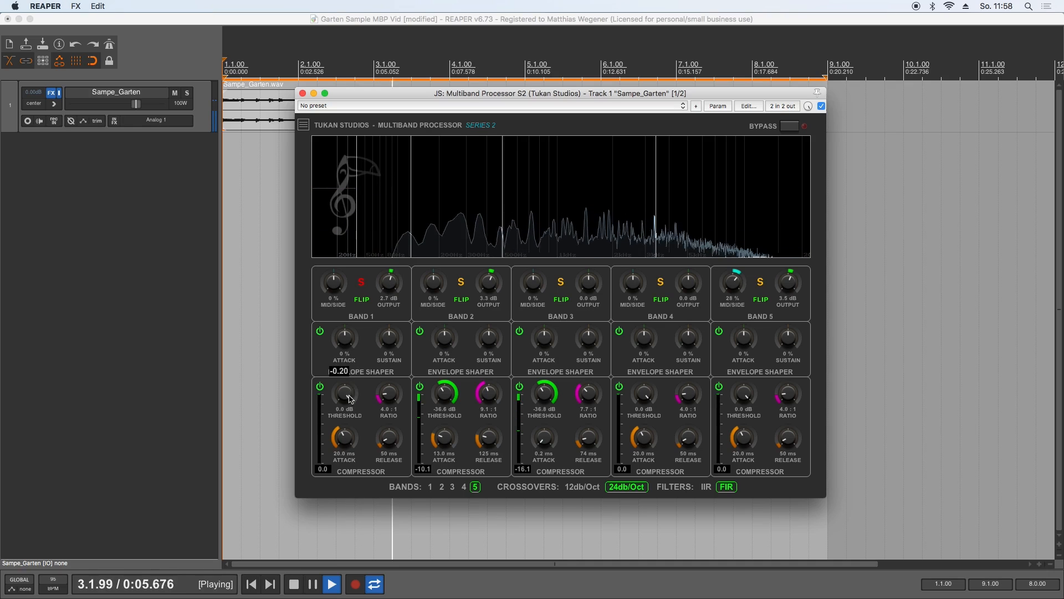
{"action": "left_click_drag", "start_coordinate": [344, 396], "coordinate": [344, 407]}
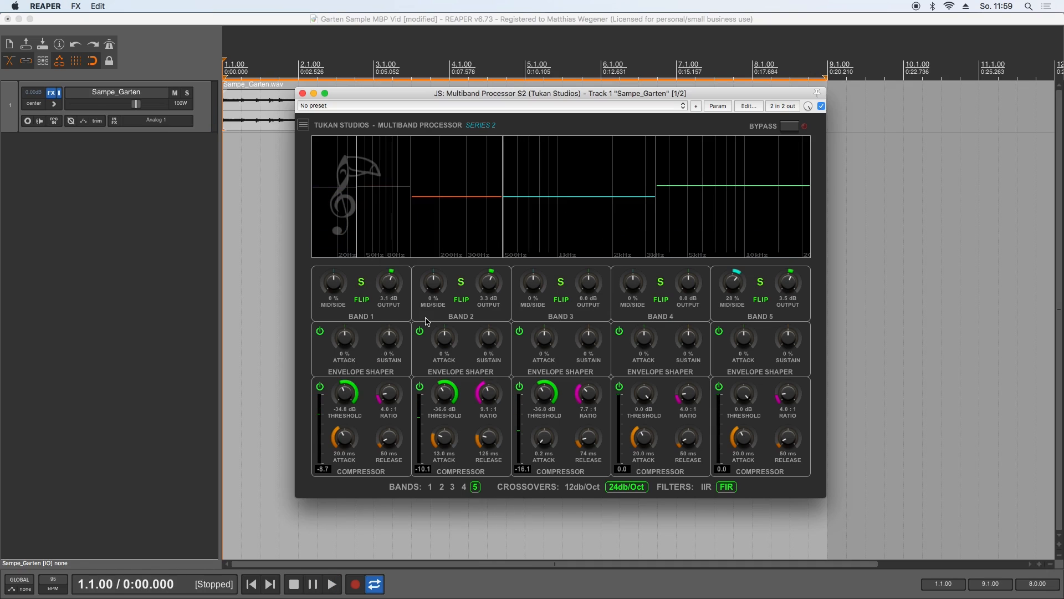
{"action": "mouse_move", "coordinate": [602, 325]}
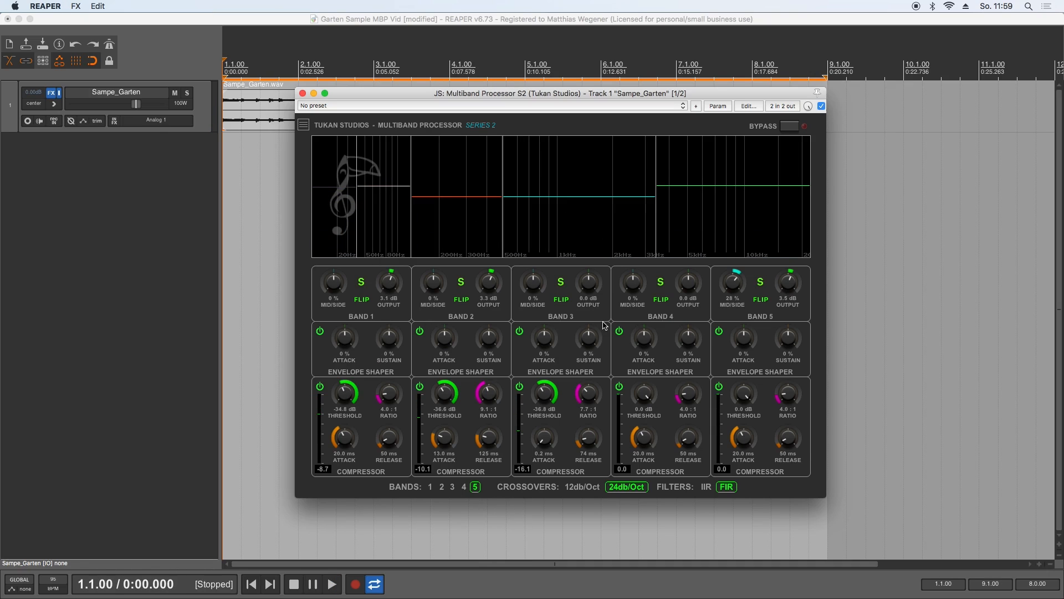
{"action": "left_click", "coordinate": [332, 583]}
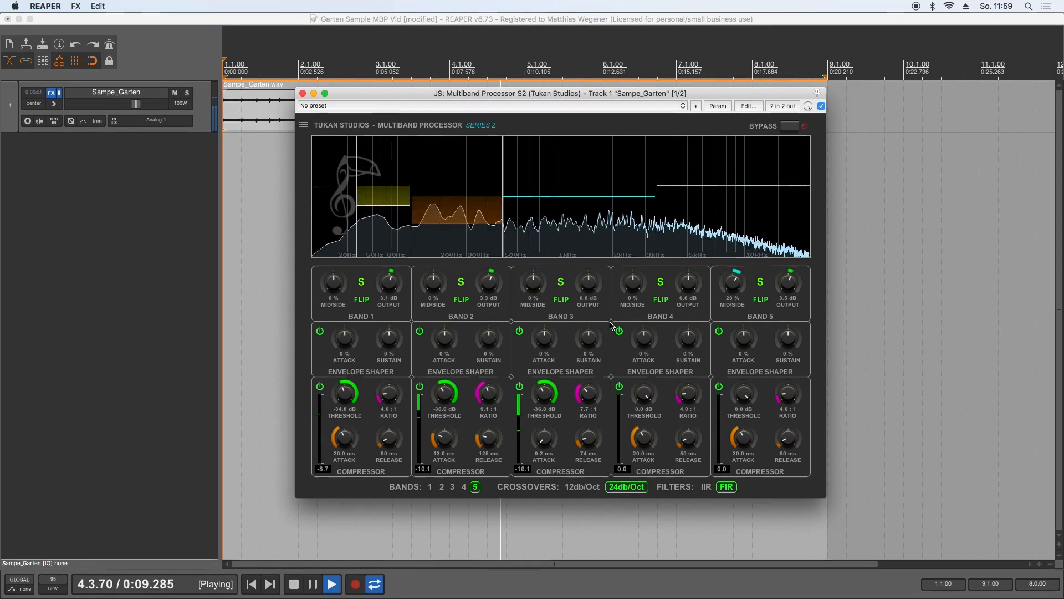
{"action": "left_click", "coordinate": [293, 584]}
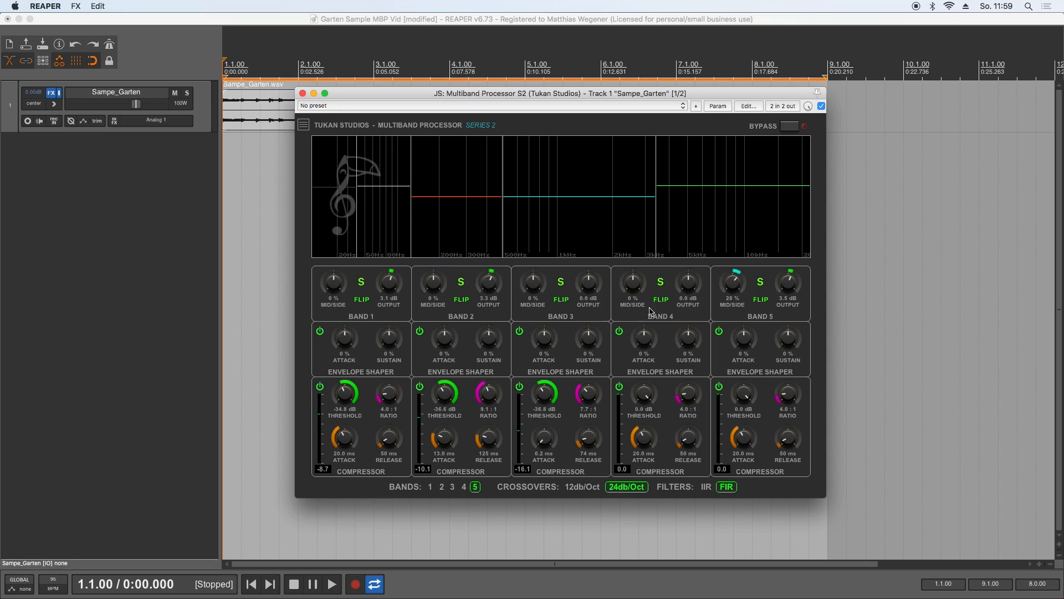
{"action": "left_click", "coordinate": [820, 106]}
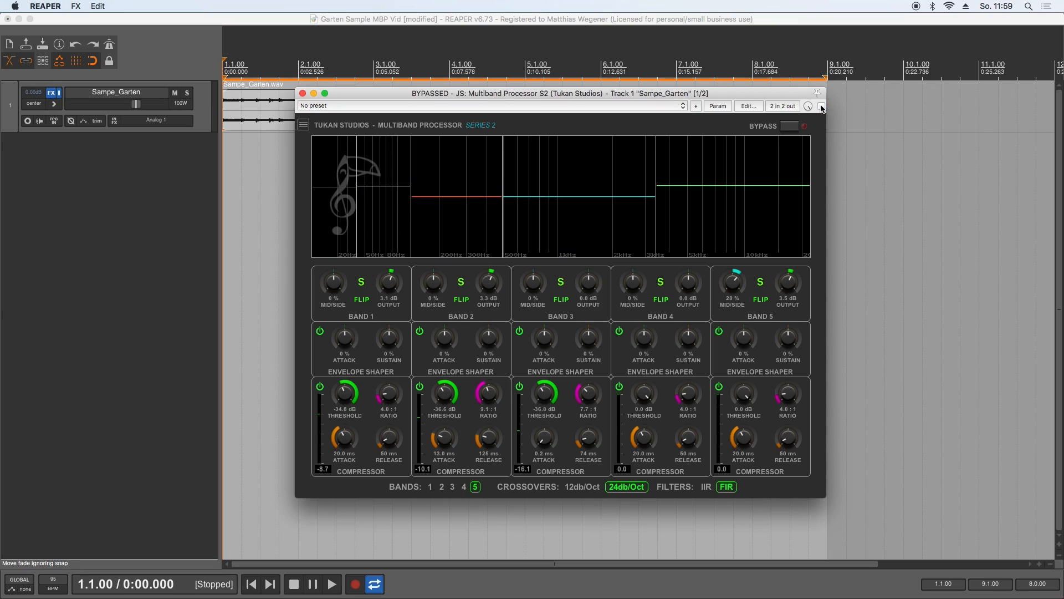
{"action": "left_click", "coordinate": [332, 584]}
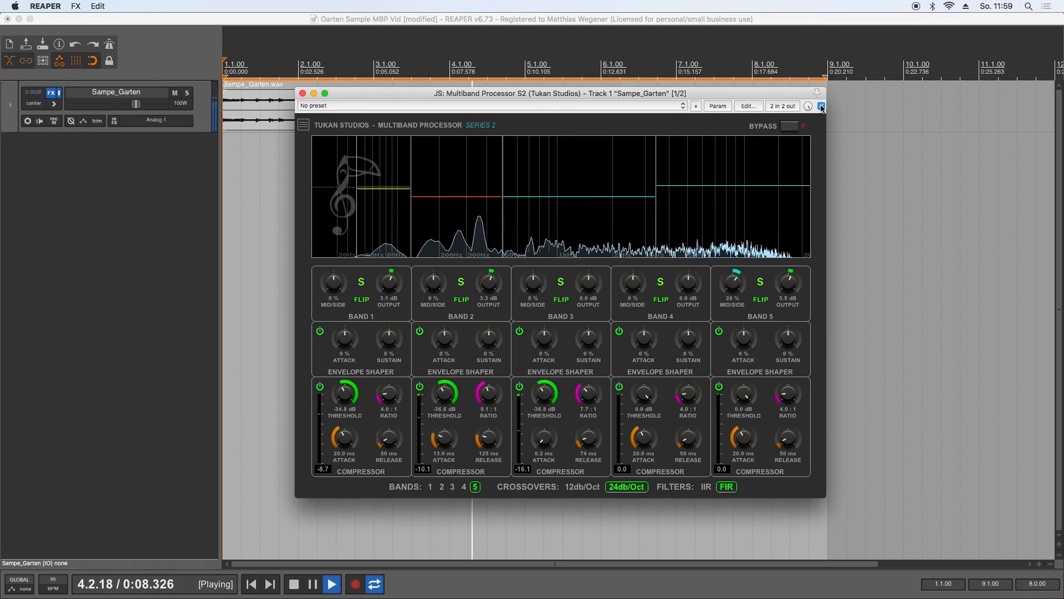
{"action": "left_click", "coordinate": [293, 584]}
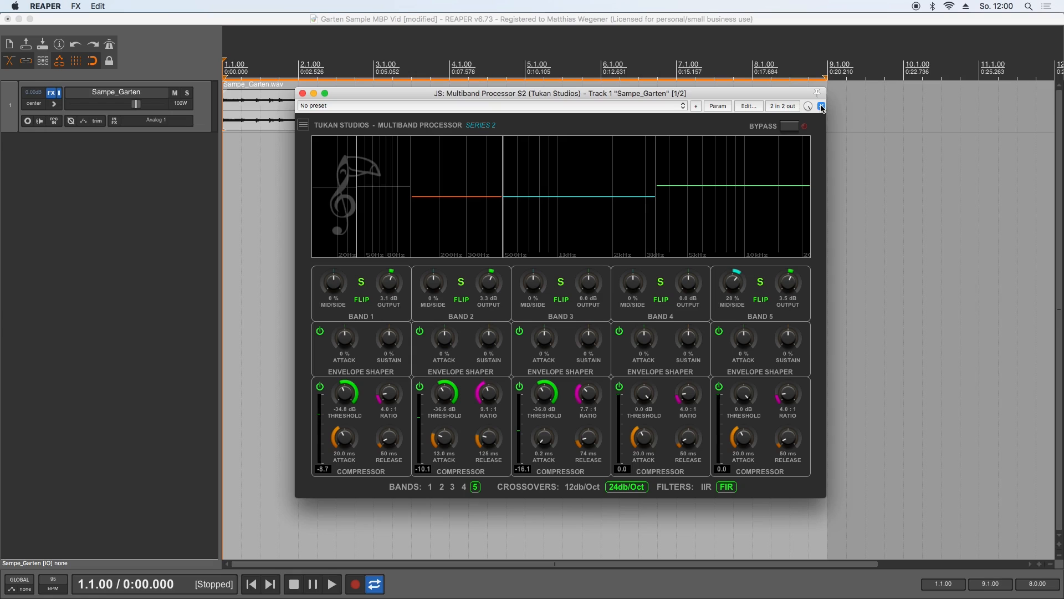
{"action": "left_click", "coordinate": [820, 106]}
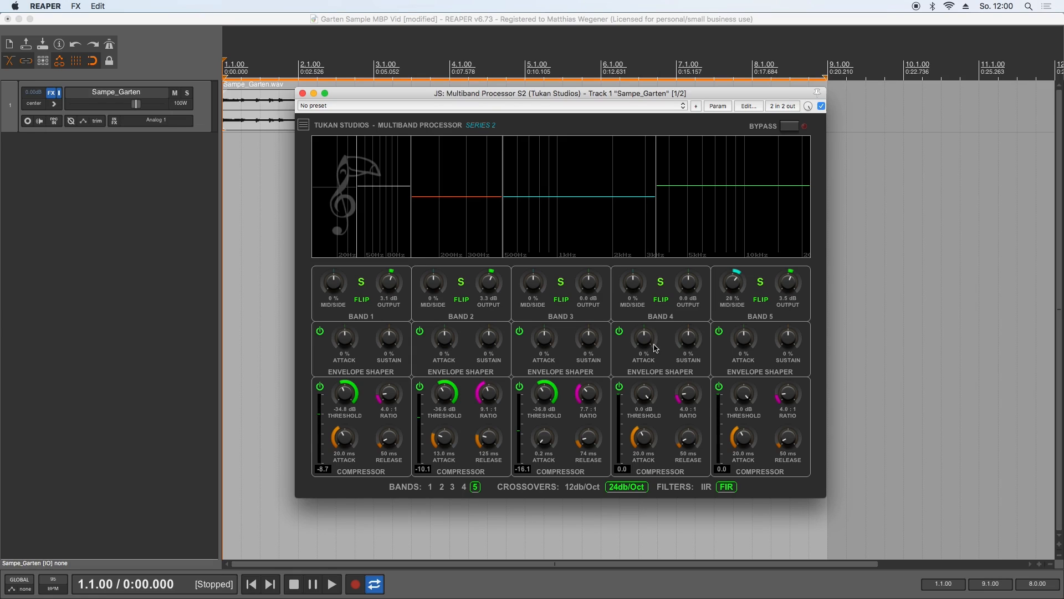
{"action": "mouse_move", "coordinate": [626, 347]}
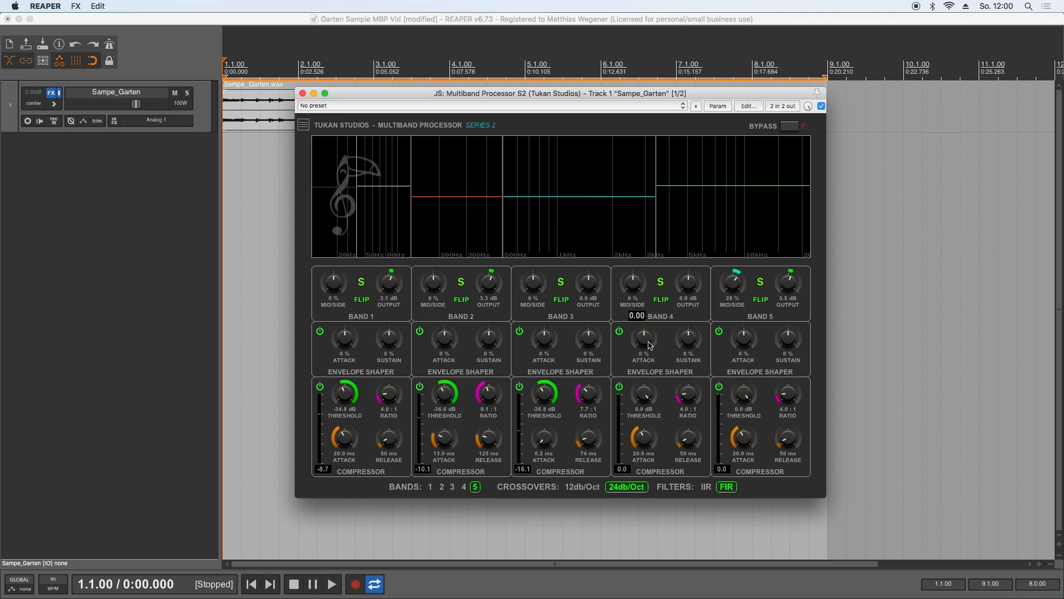
Raise band 4's envelope-shaper attack to 19% and compare against bypass during playback
{"action": "left_click_drag", "start_coordinate": [640, 339], "coordinate": [647, 326]}
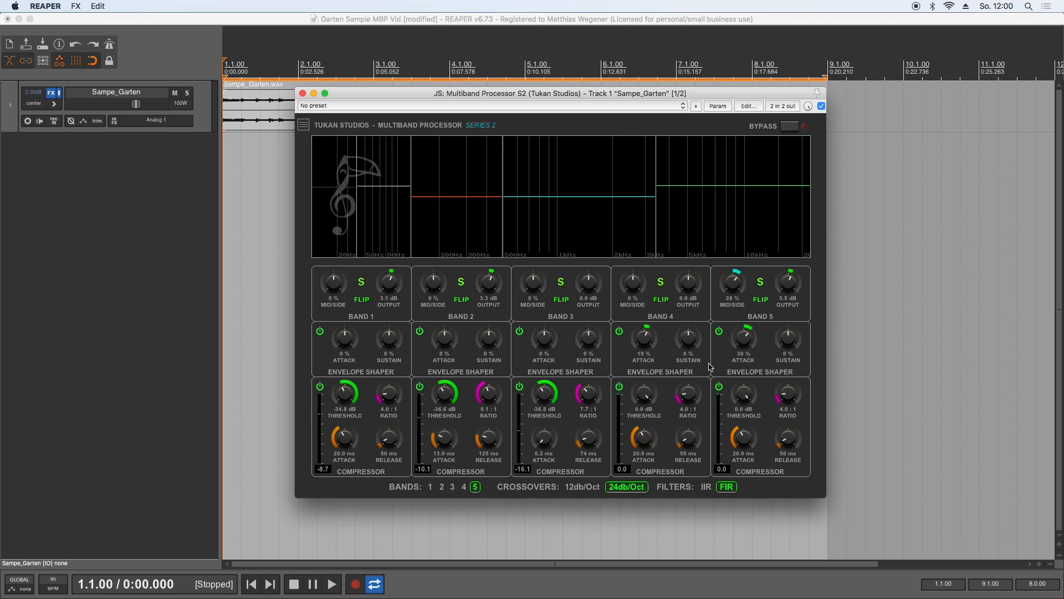
{"action": "left_click", "coordinate": [332, 583]}
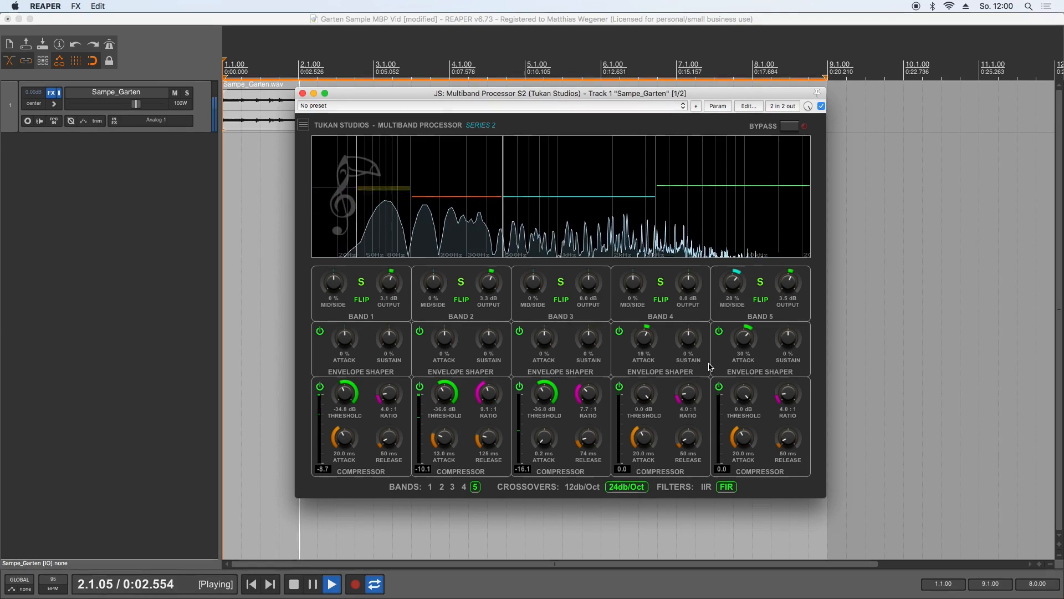
{"action": "left_click", "coordinate": [820, 106]}
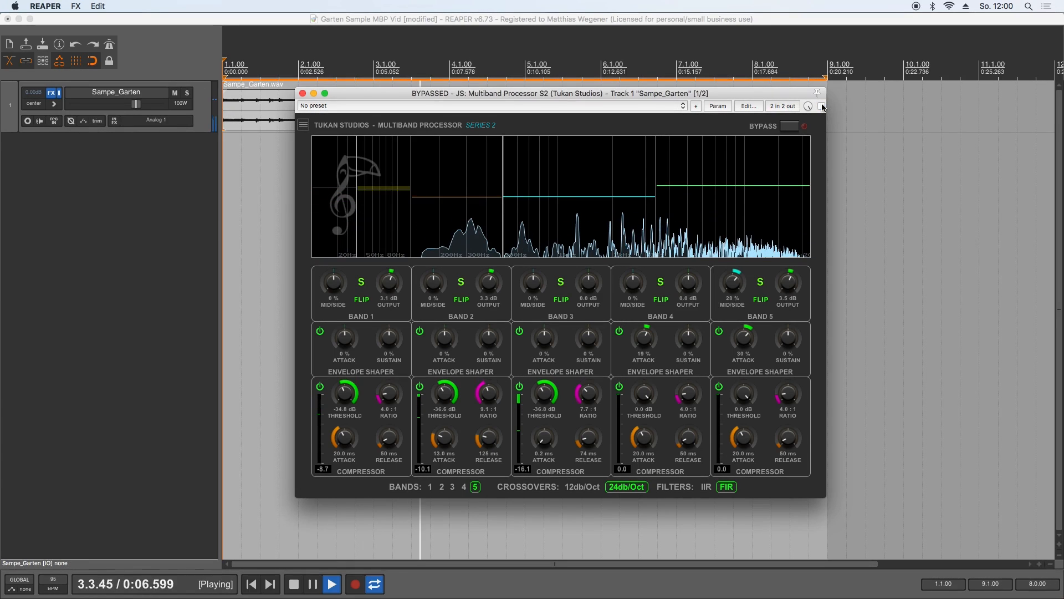
{"action": "left_click", "coordinate": [821, 106]}
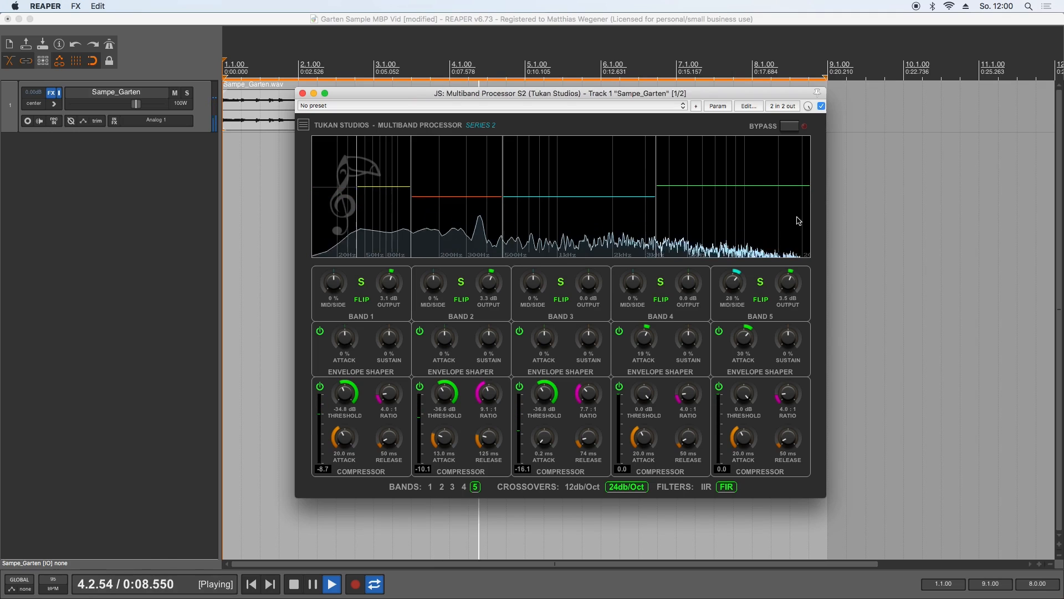
{"action": "left_click", "coordinate": [293, 587]}
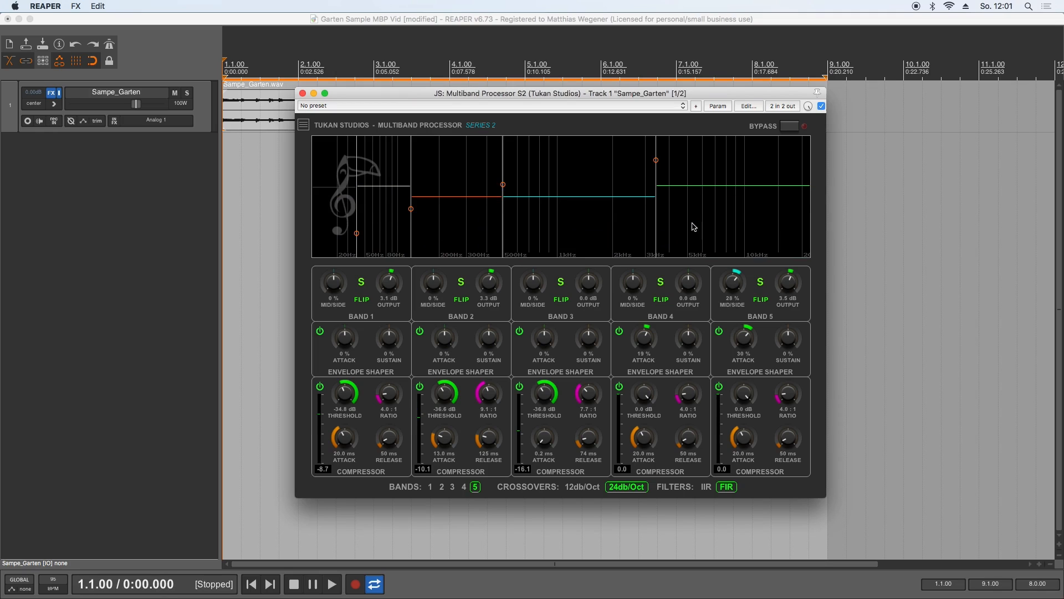
{"action": "mouse_move", "coordinate": [306, 133]}
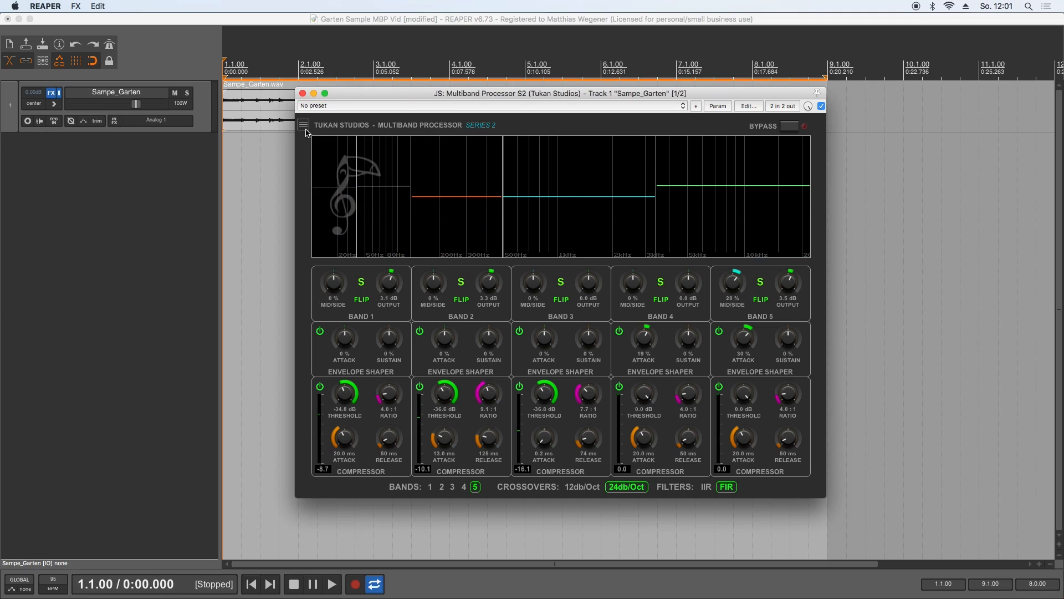
Set the processor's Knob colors option to 'Color per band'
{"action": "left_click", "coordinate": [303, 125]}
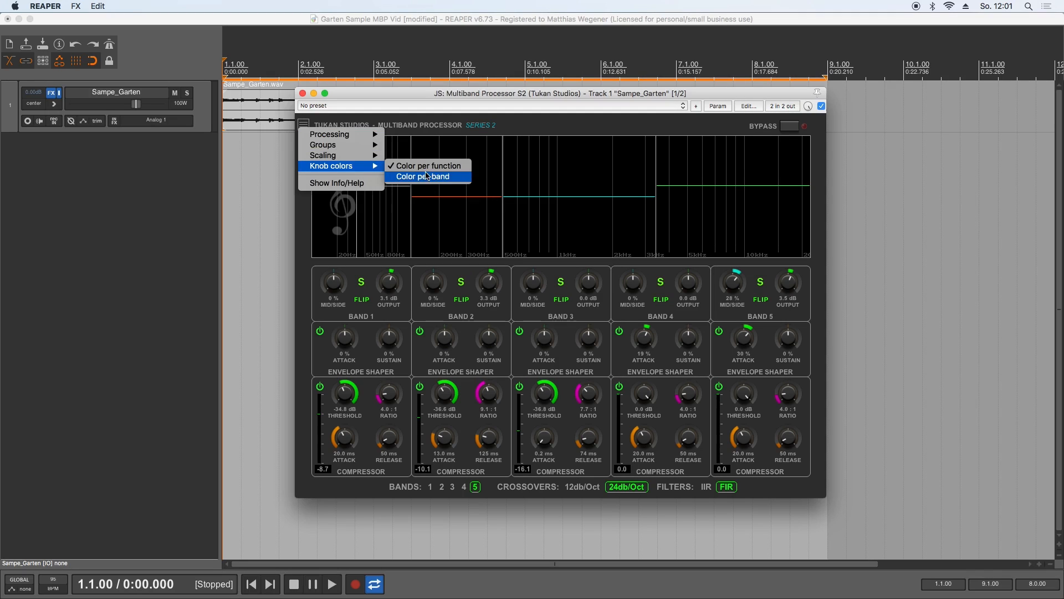
{"action": "mouse_move", "coordinate": [424, 166]}
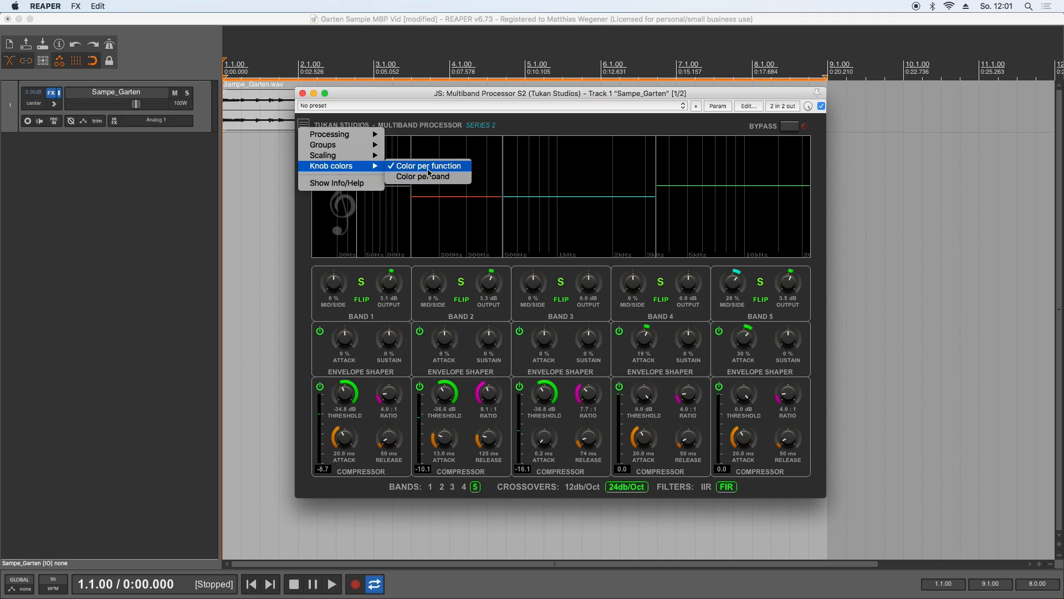
{"action": "mouse_move", "coordinate": [428, 176]}
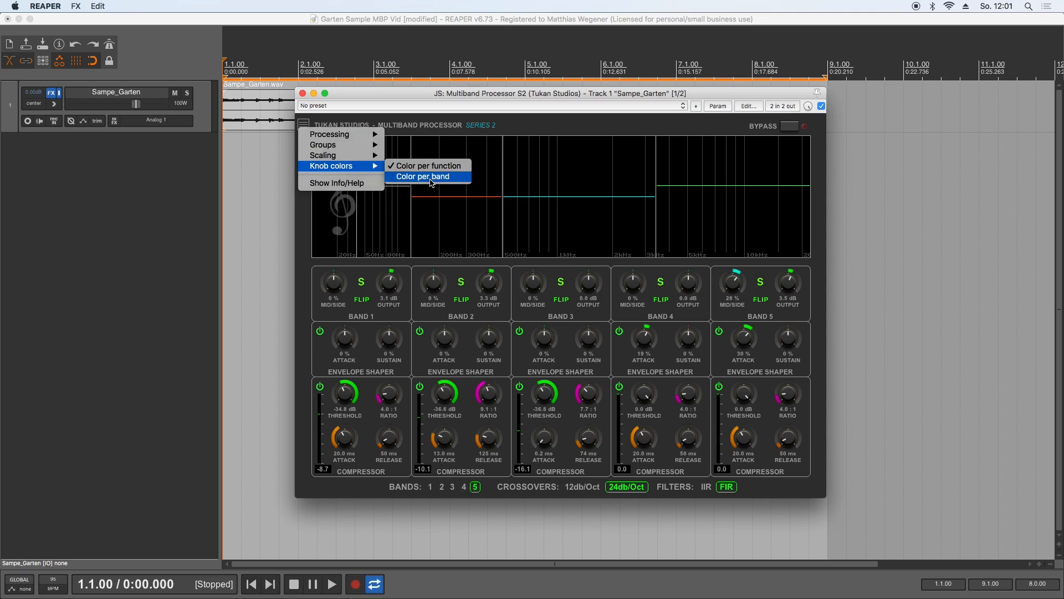
{"action": "left_click", "coordinate": [421, 177]}
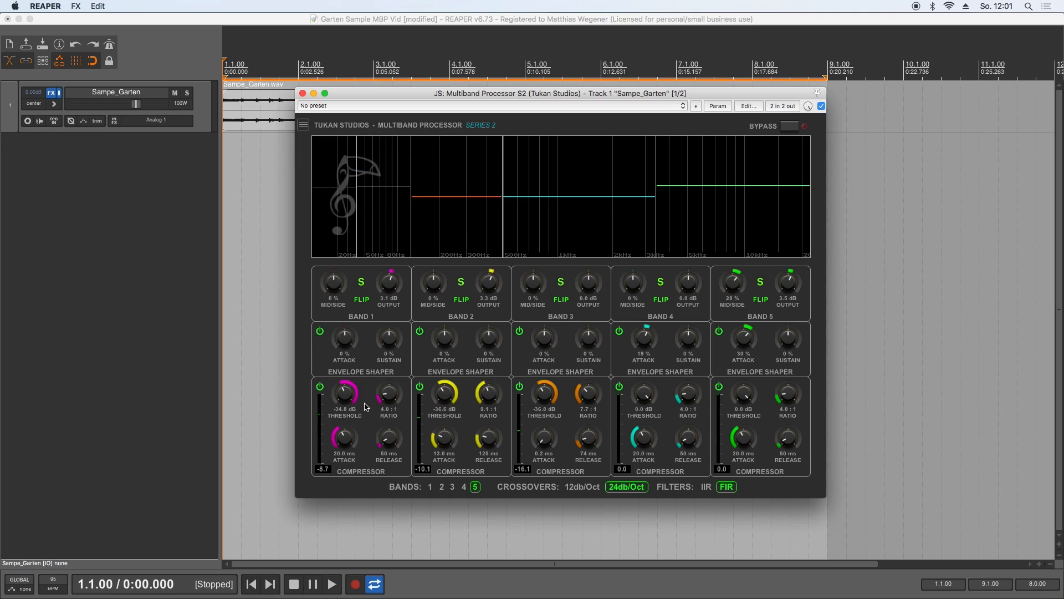
{"action": "mouse_move", "coordinate": [547, 400]}
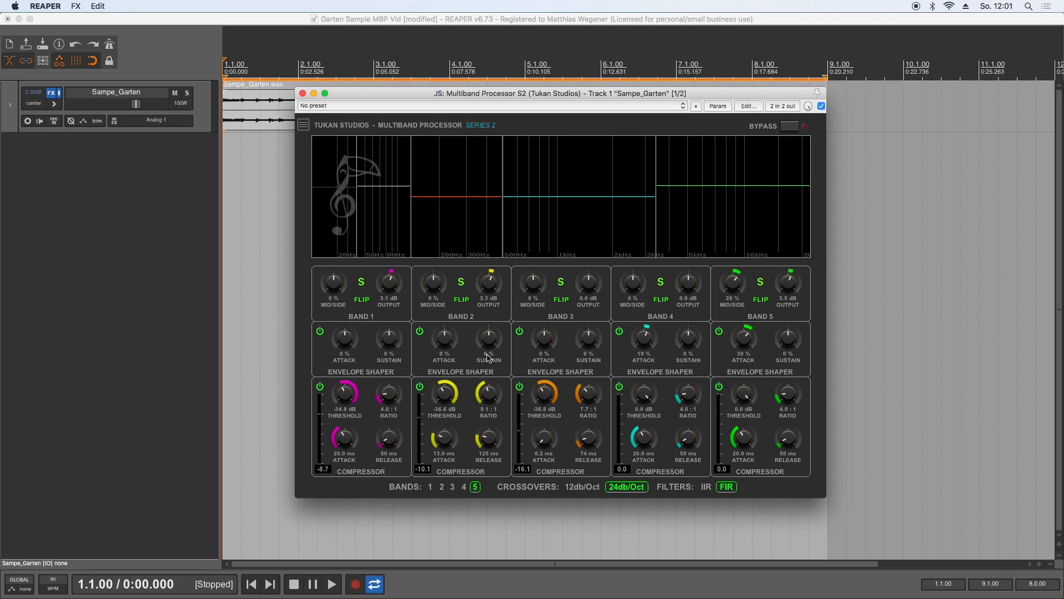
{"action": "mouse_move", "coordinate": [394, 299]}
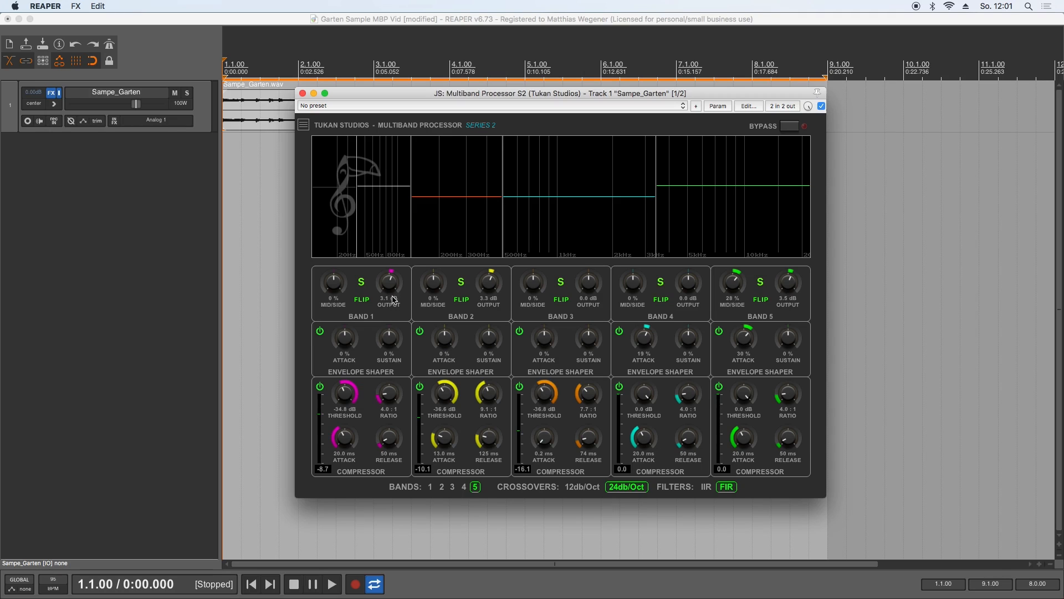